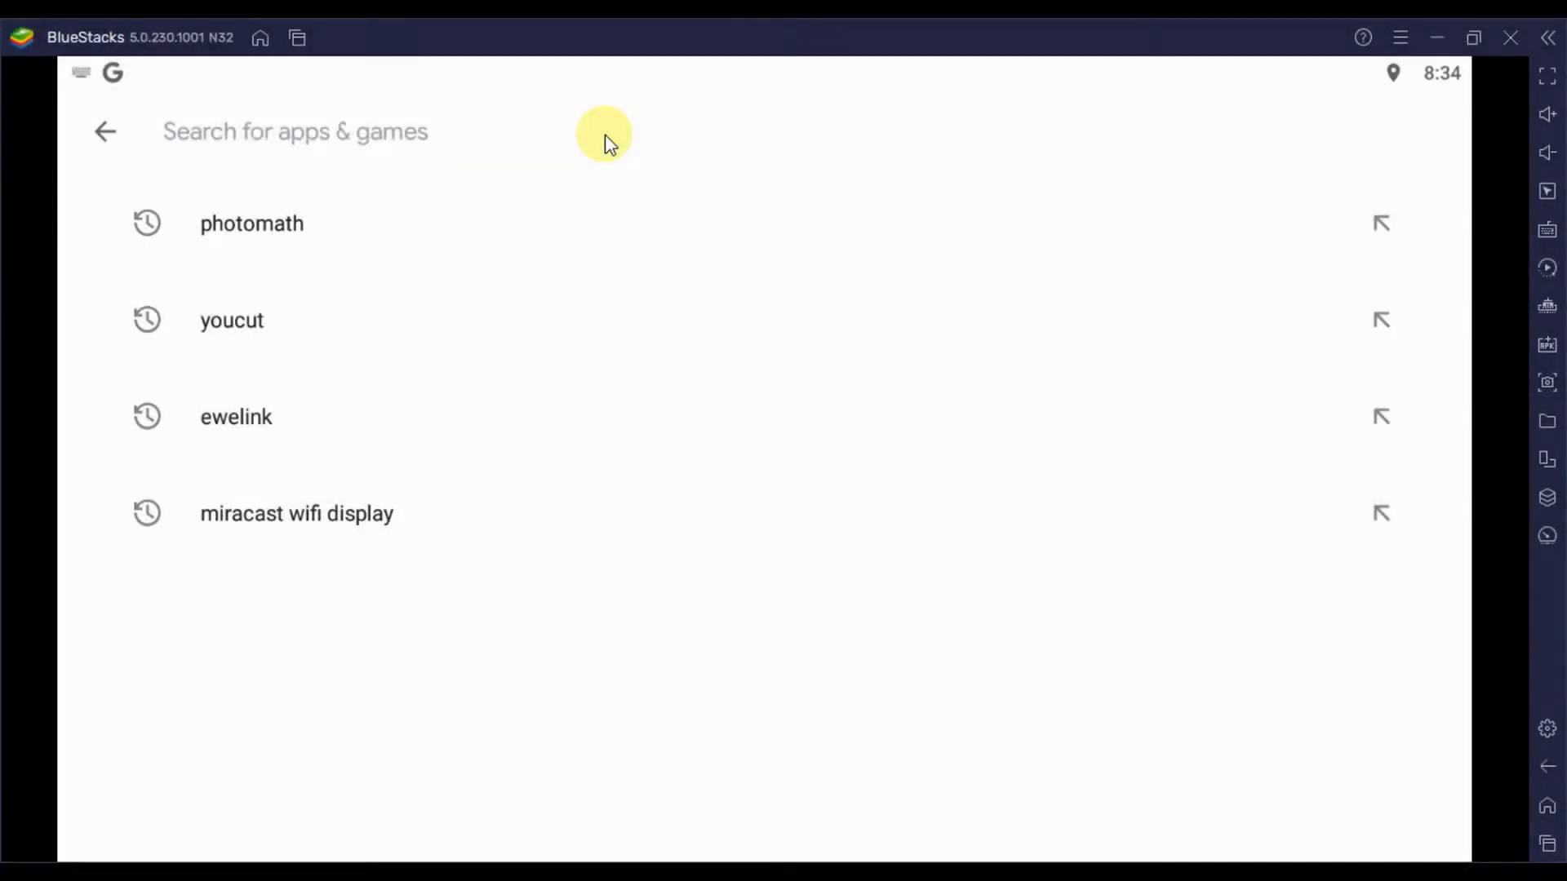
Search the BlueStacks Play Store for "super vpn" using the matching suggestion
text(super)
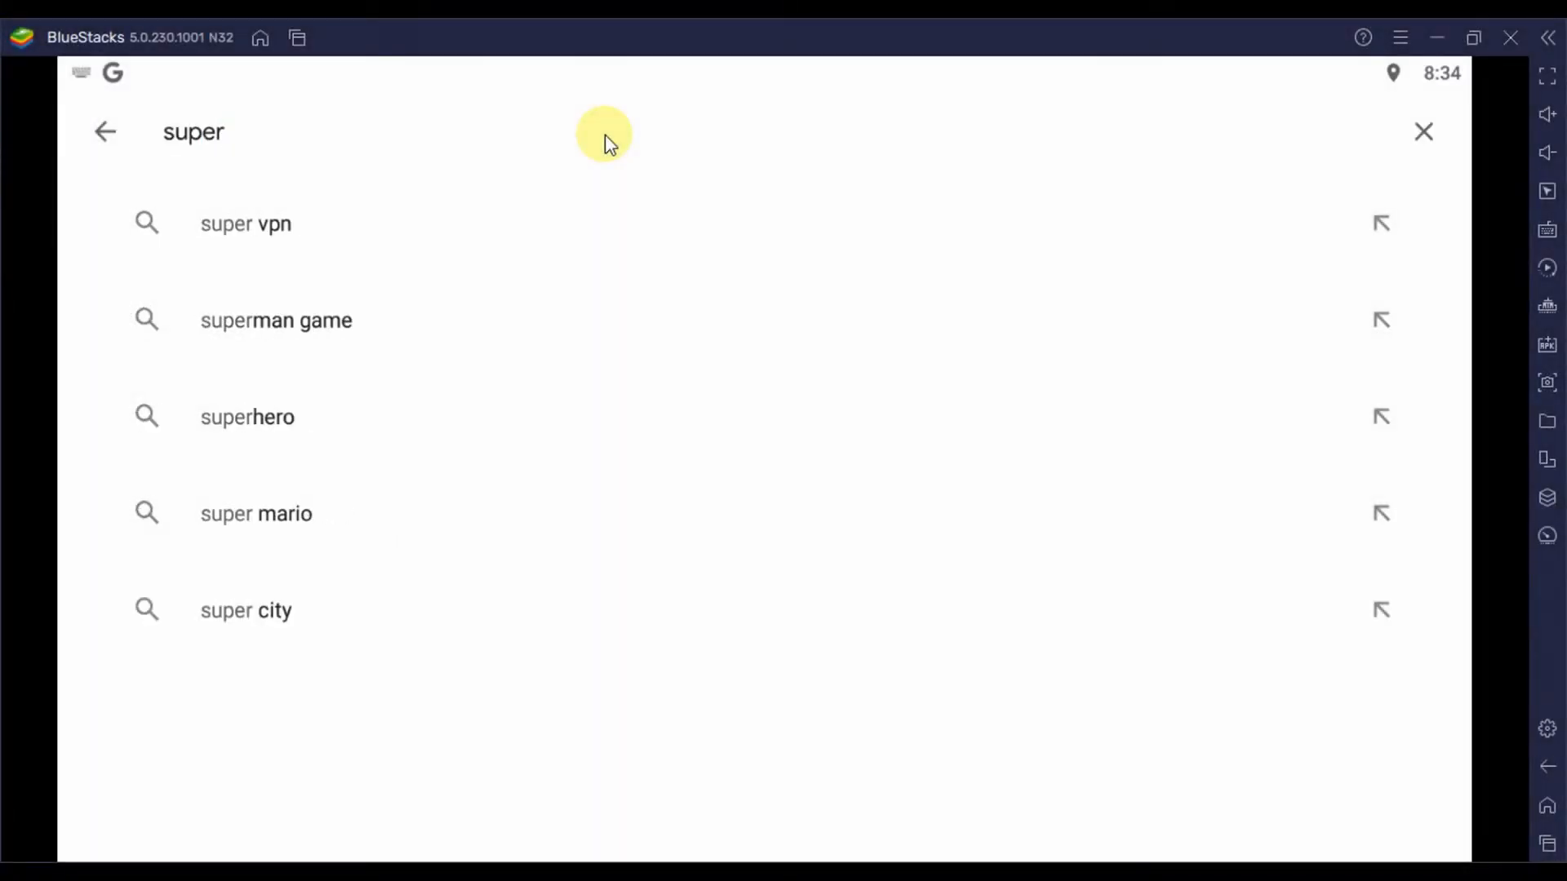
text(vpn)
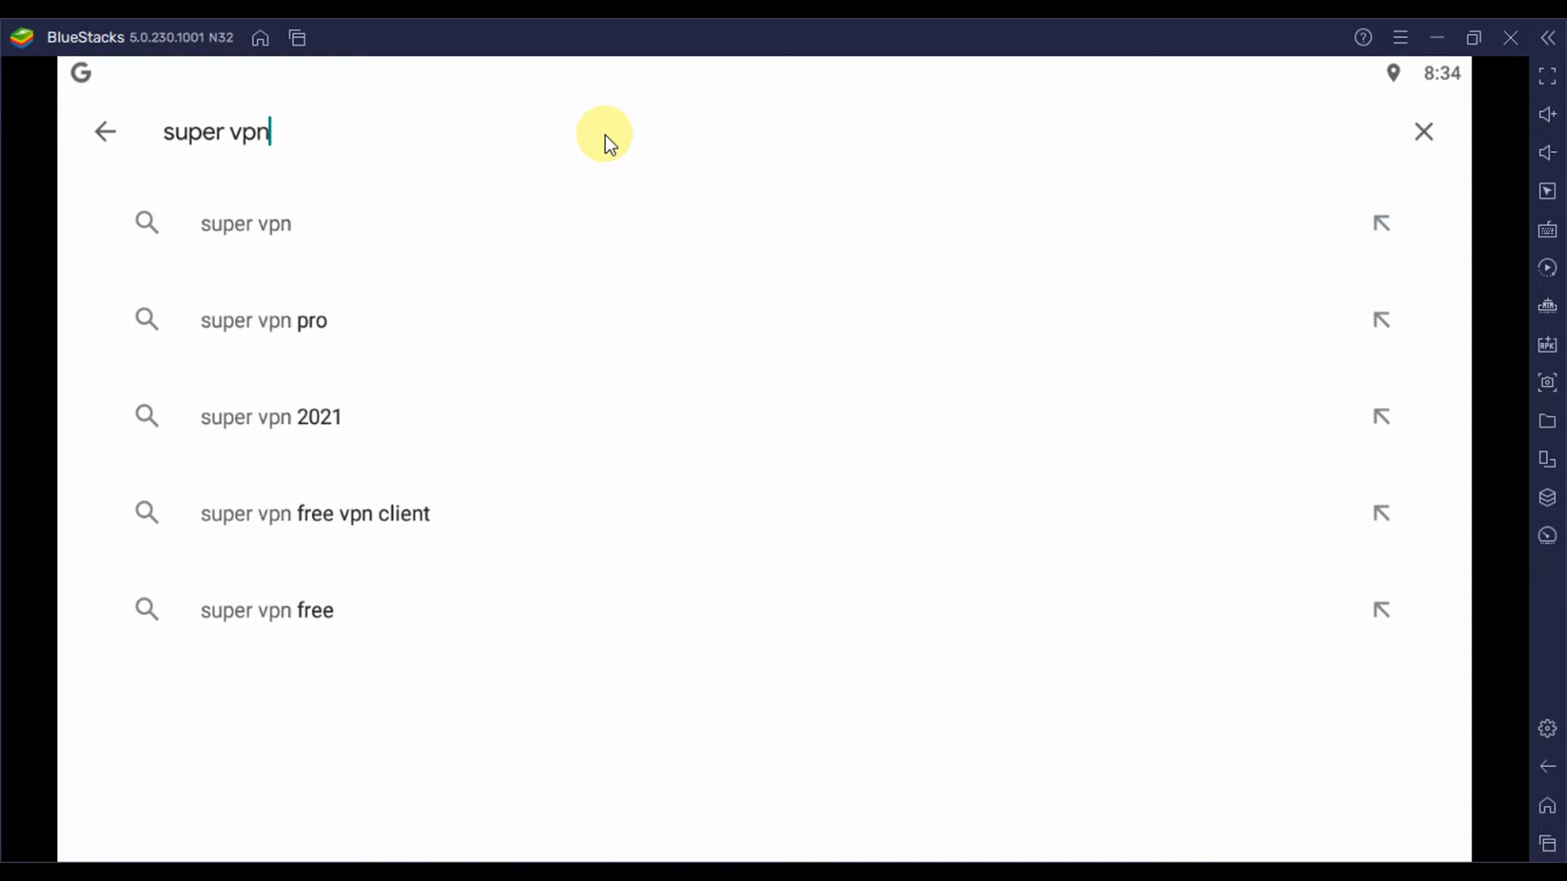
click(244, 223)
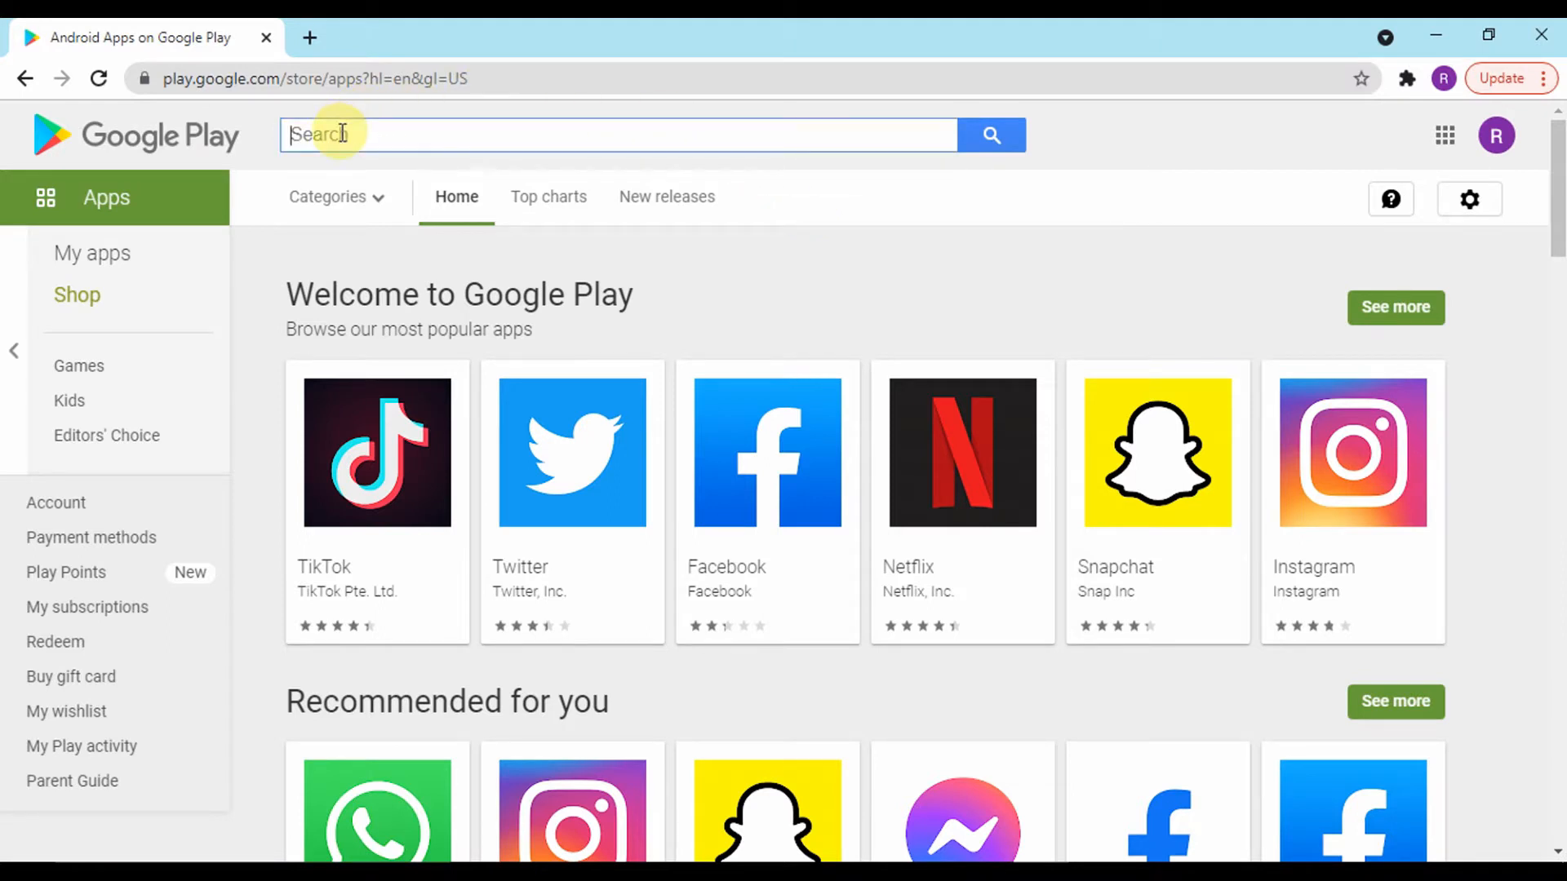
Search Google Play for SuperVPN and open the SuperVPN Free VPN Client listing
text(super)
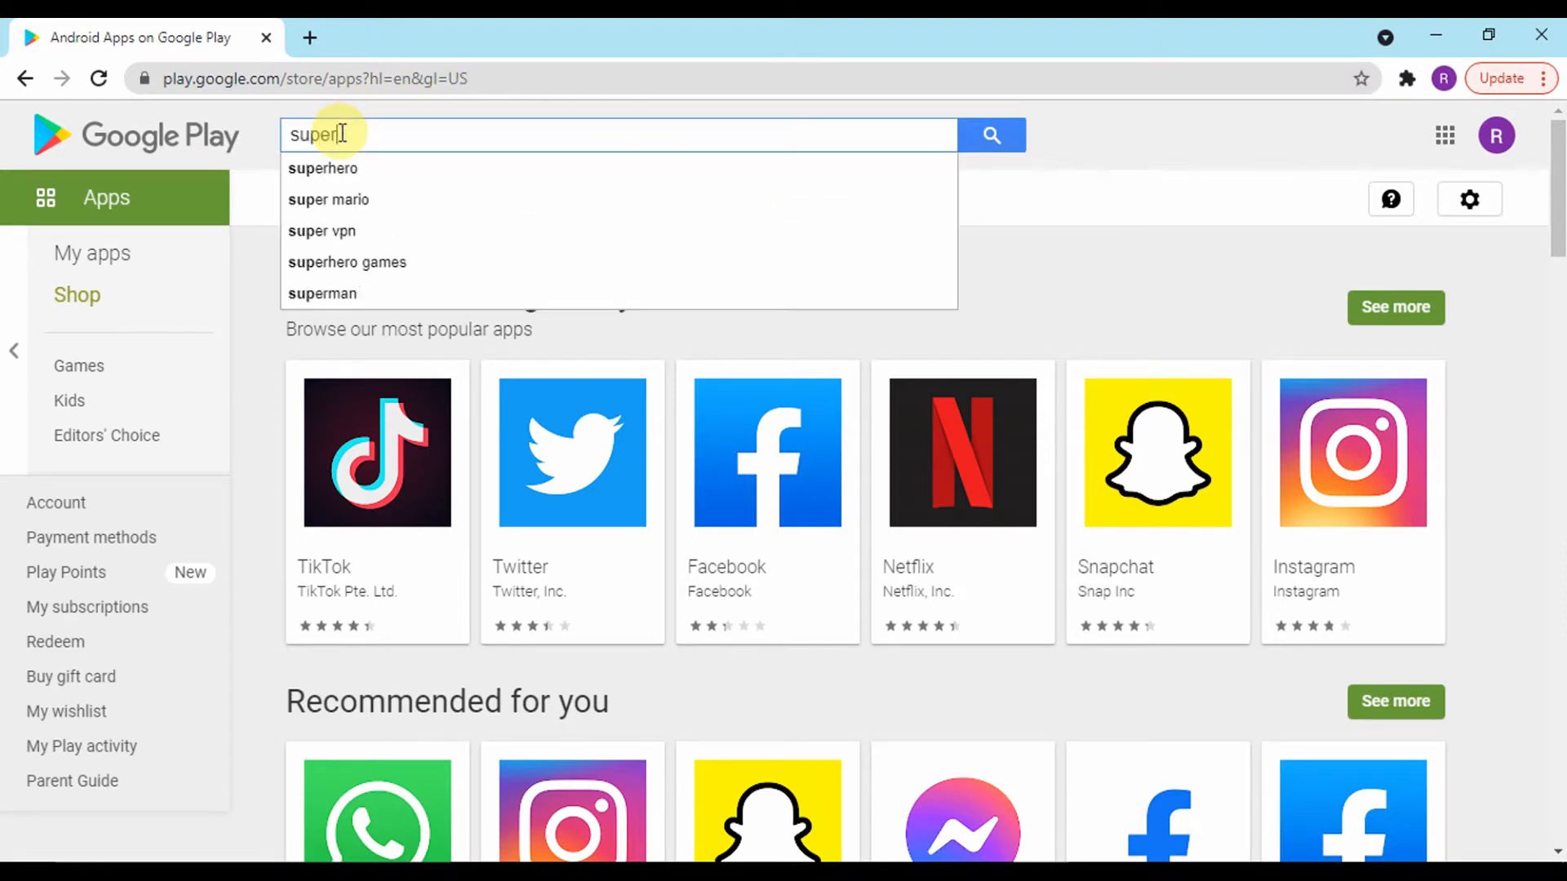
text(vpn)
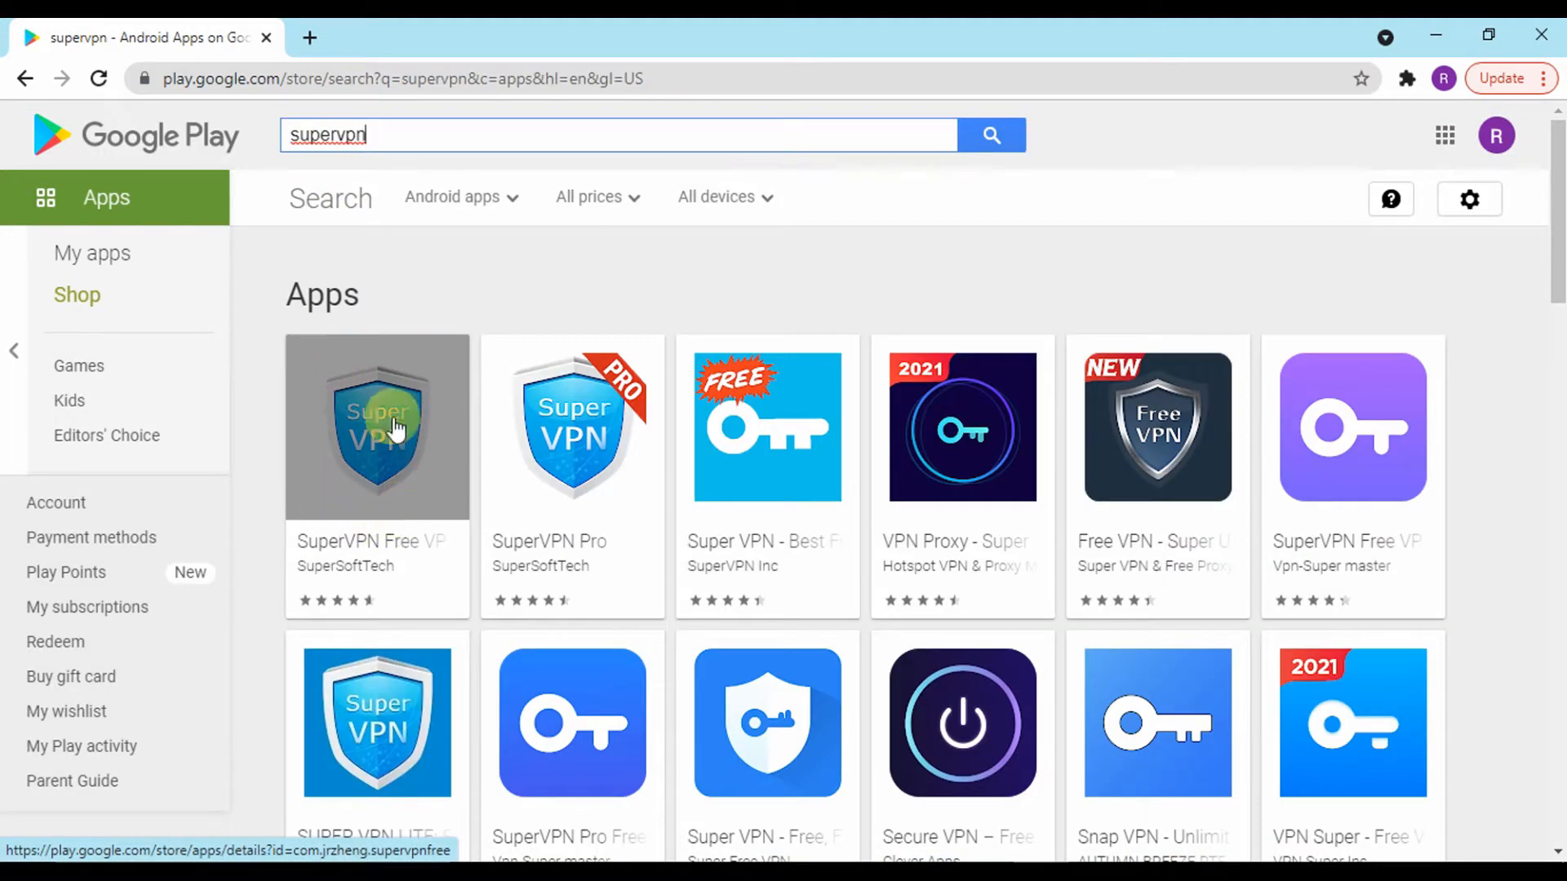
click(377, 427)
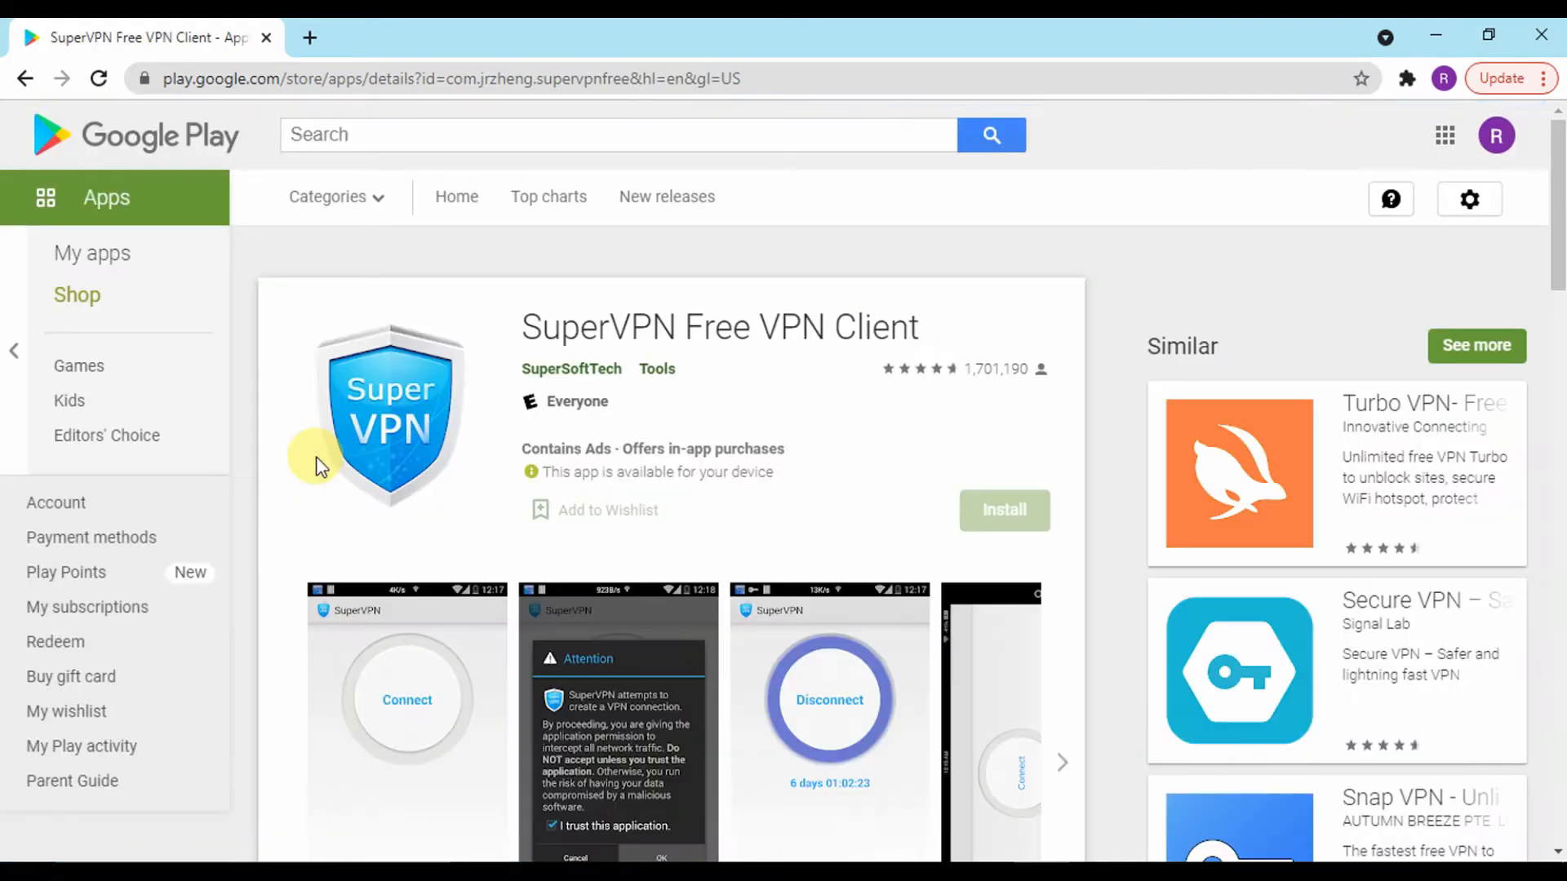
scroll(down, 3)
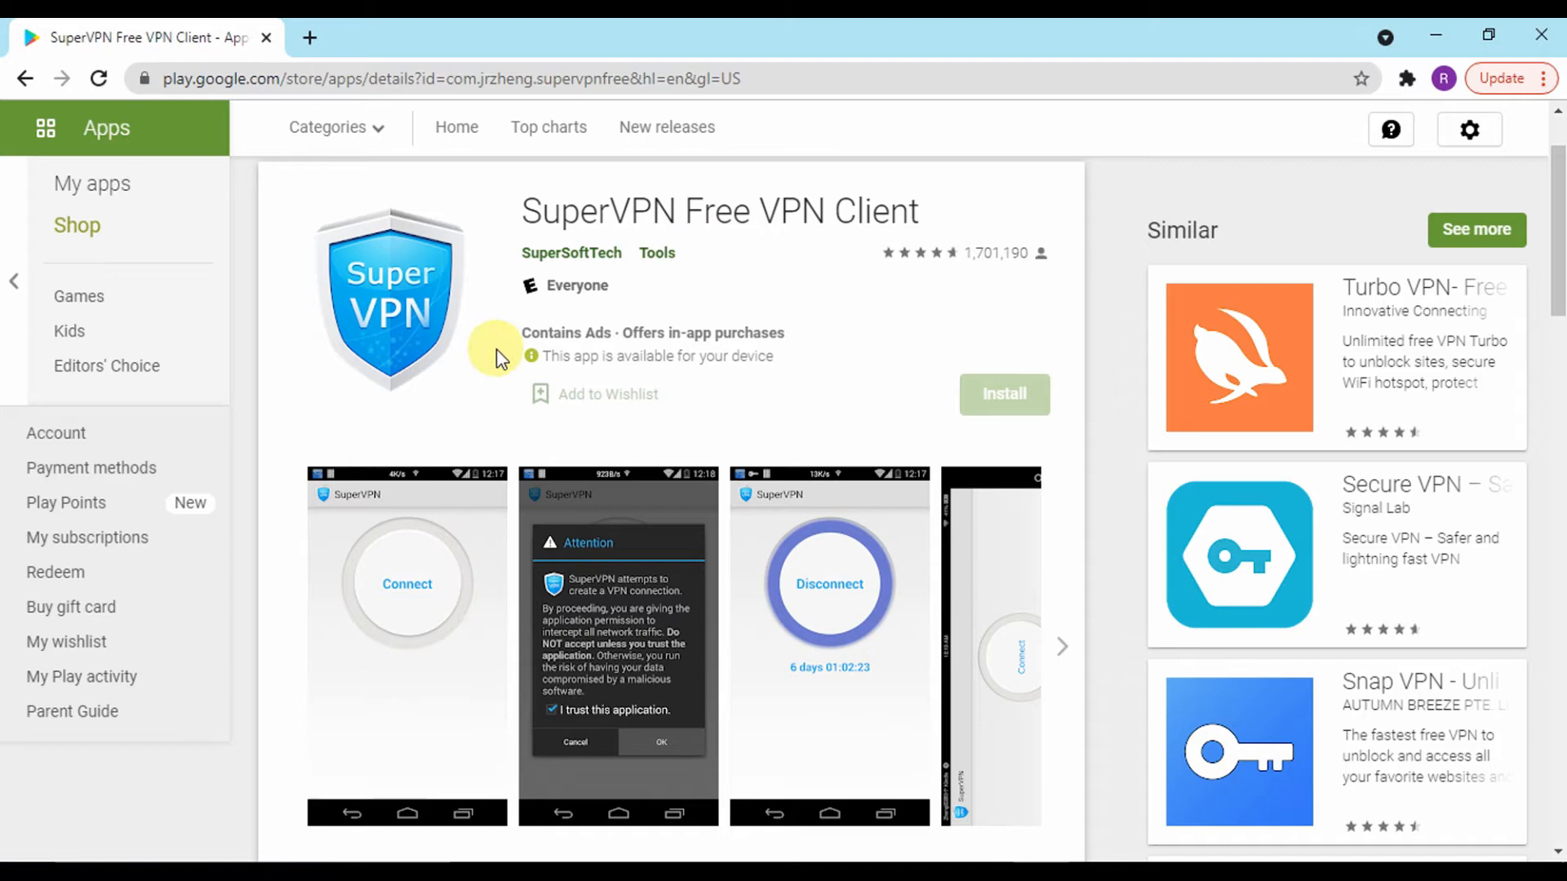
scroll(down, 3)
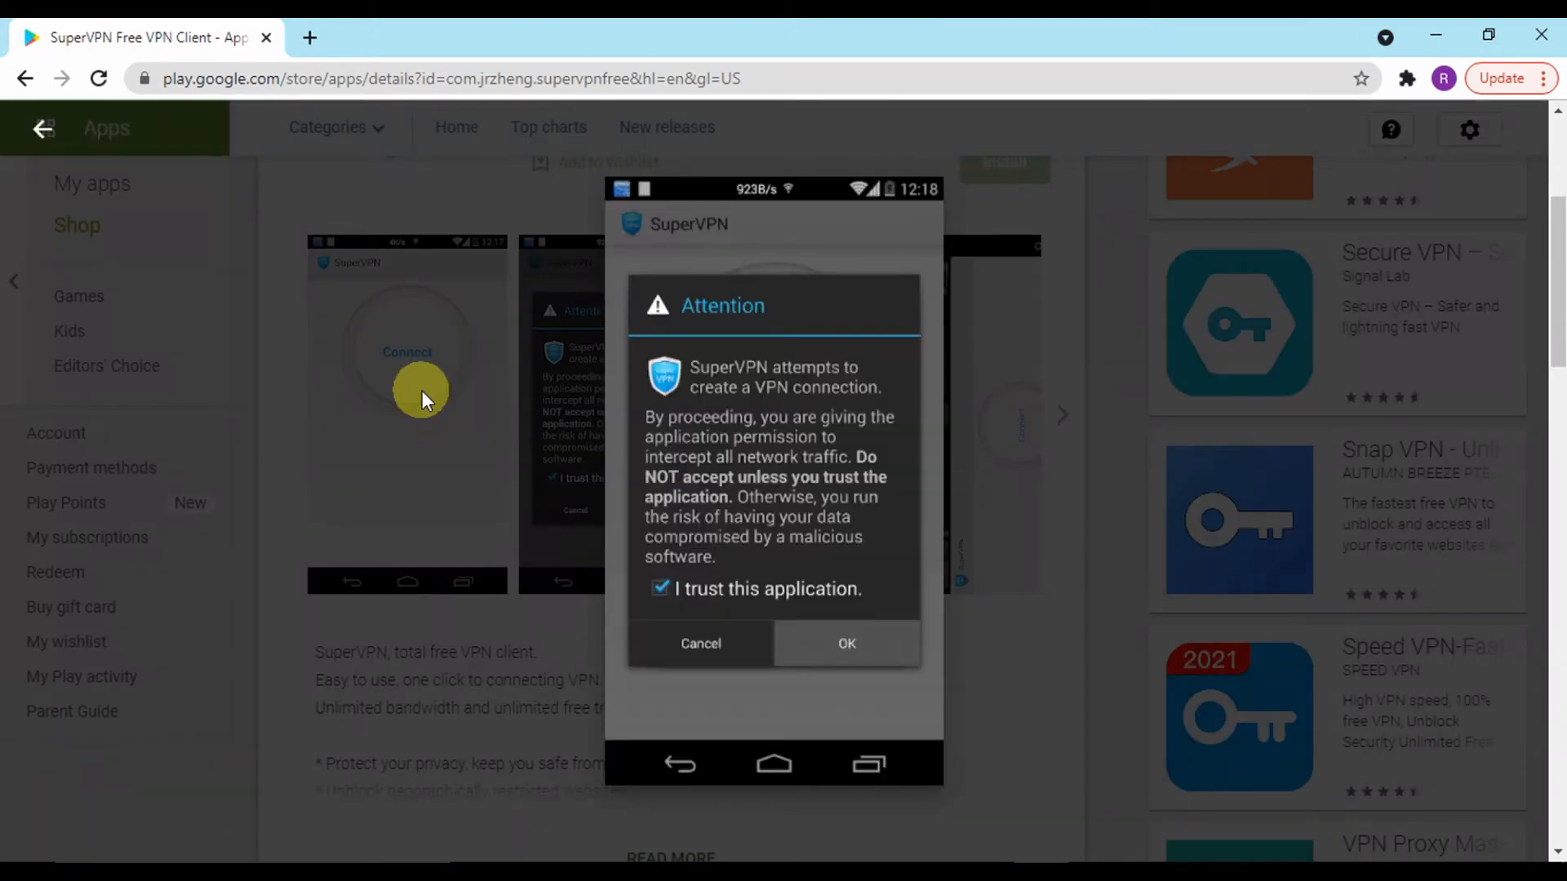
Browse the listing's screenshots, then scroll through its description, reviews and details
click(845, 643)
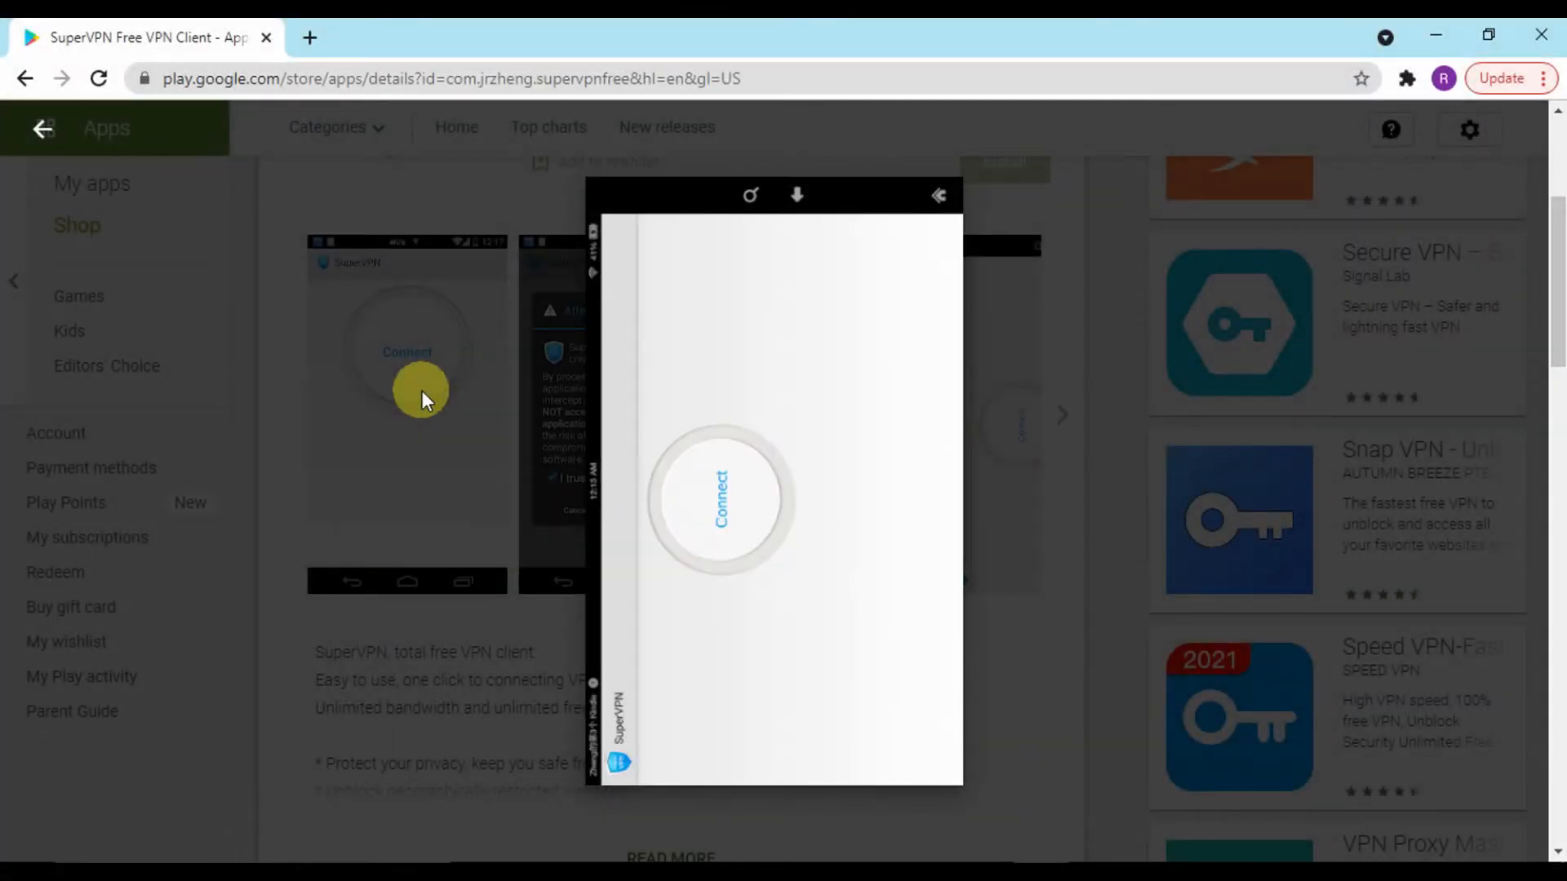
click(936, 195)
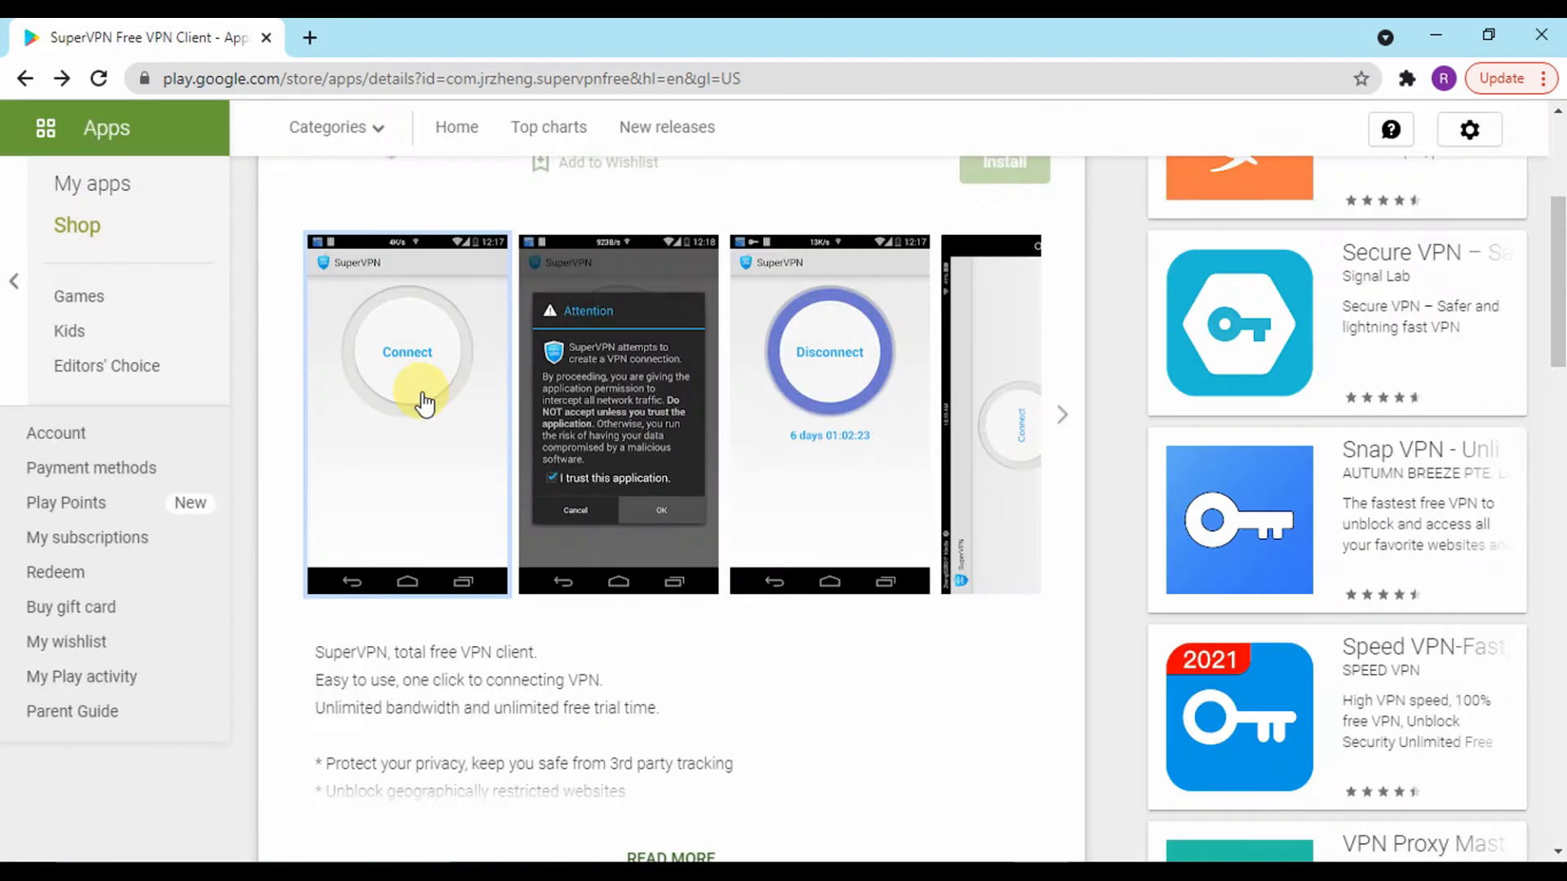
scroll(down, 3)
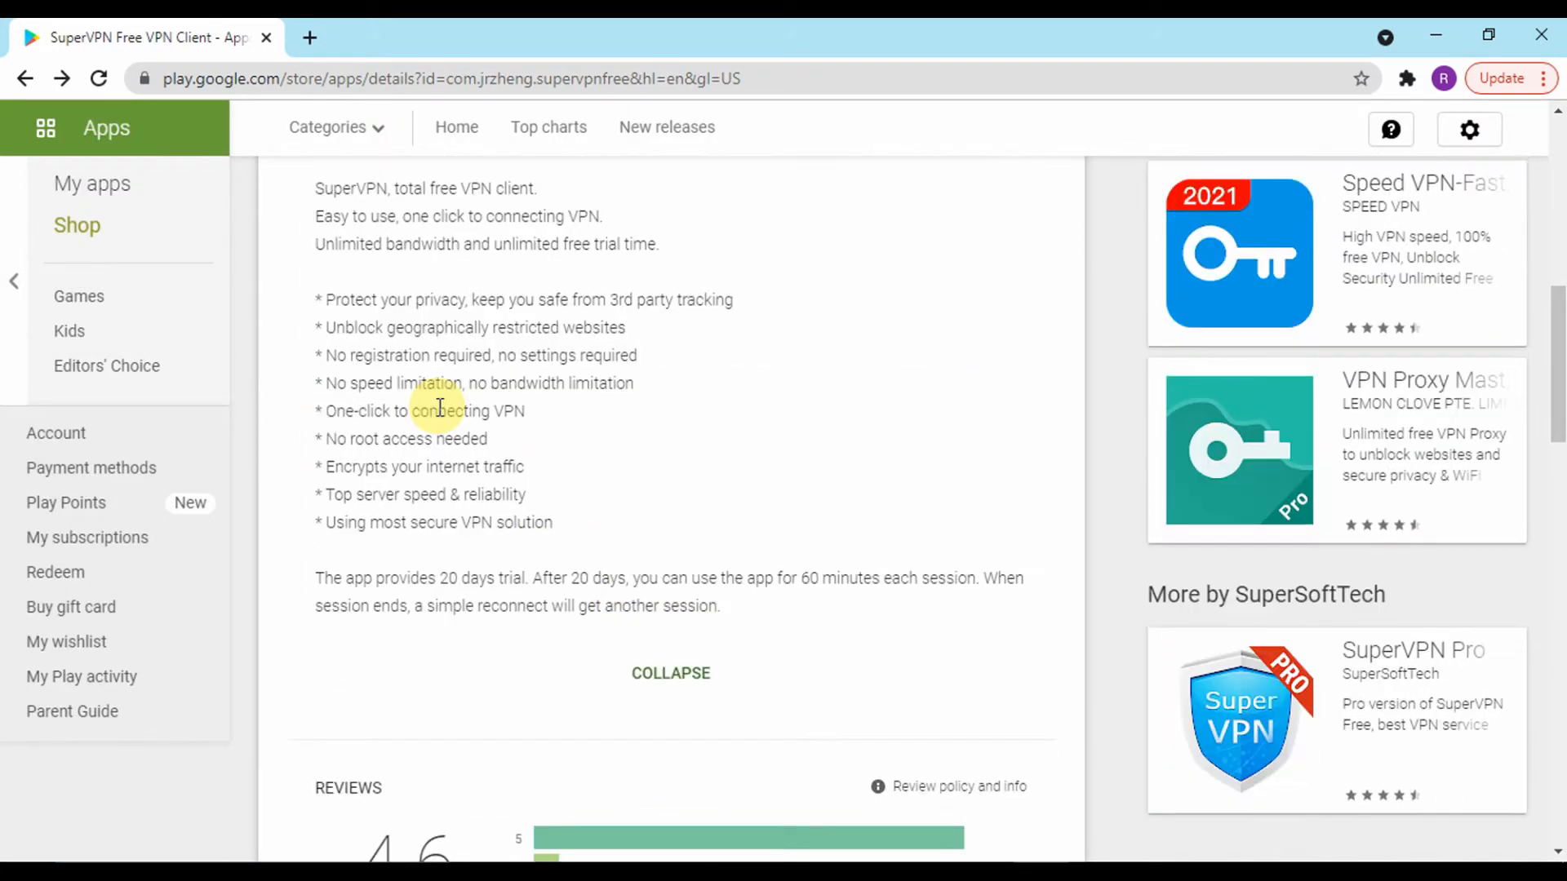
scroll(down, 3)
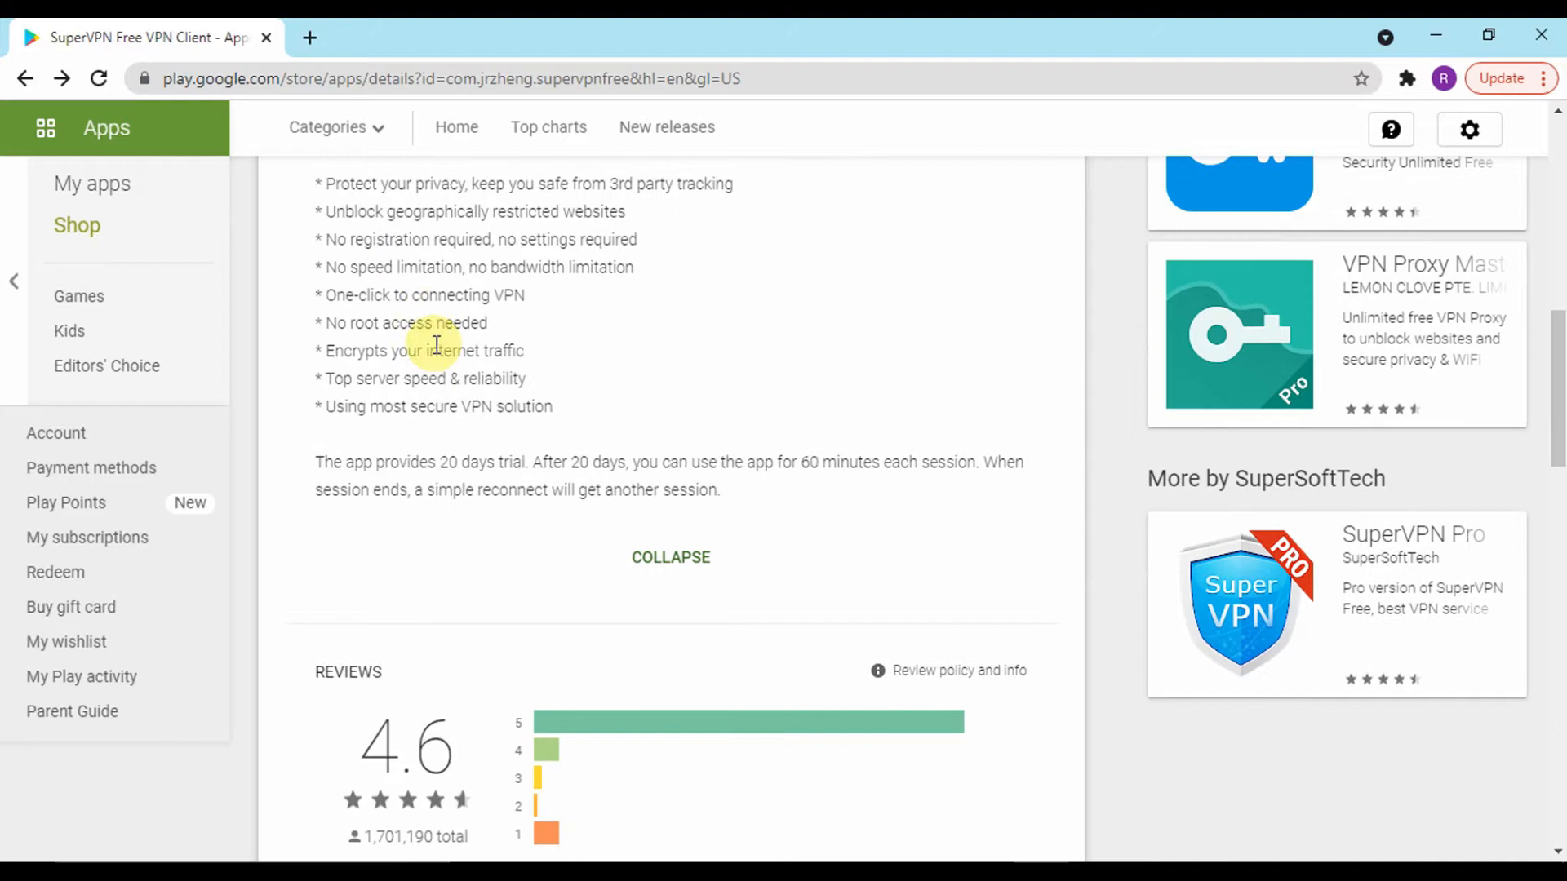
scroll(down, 3)
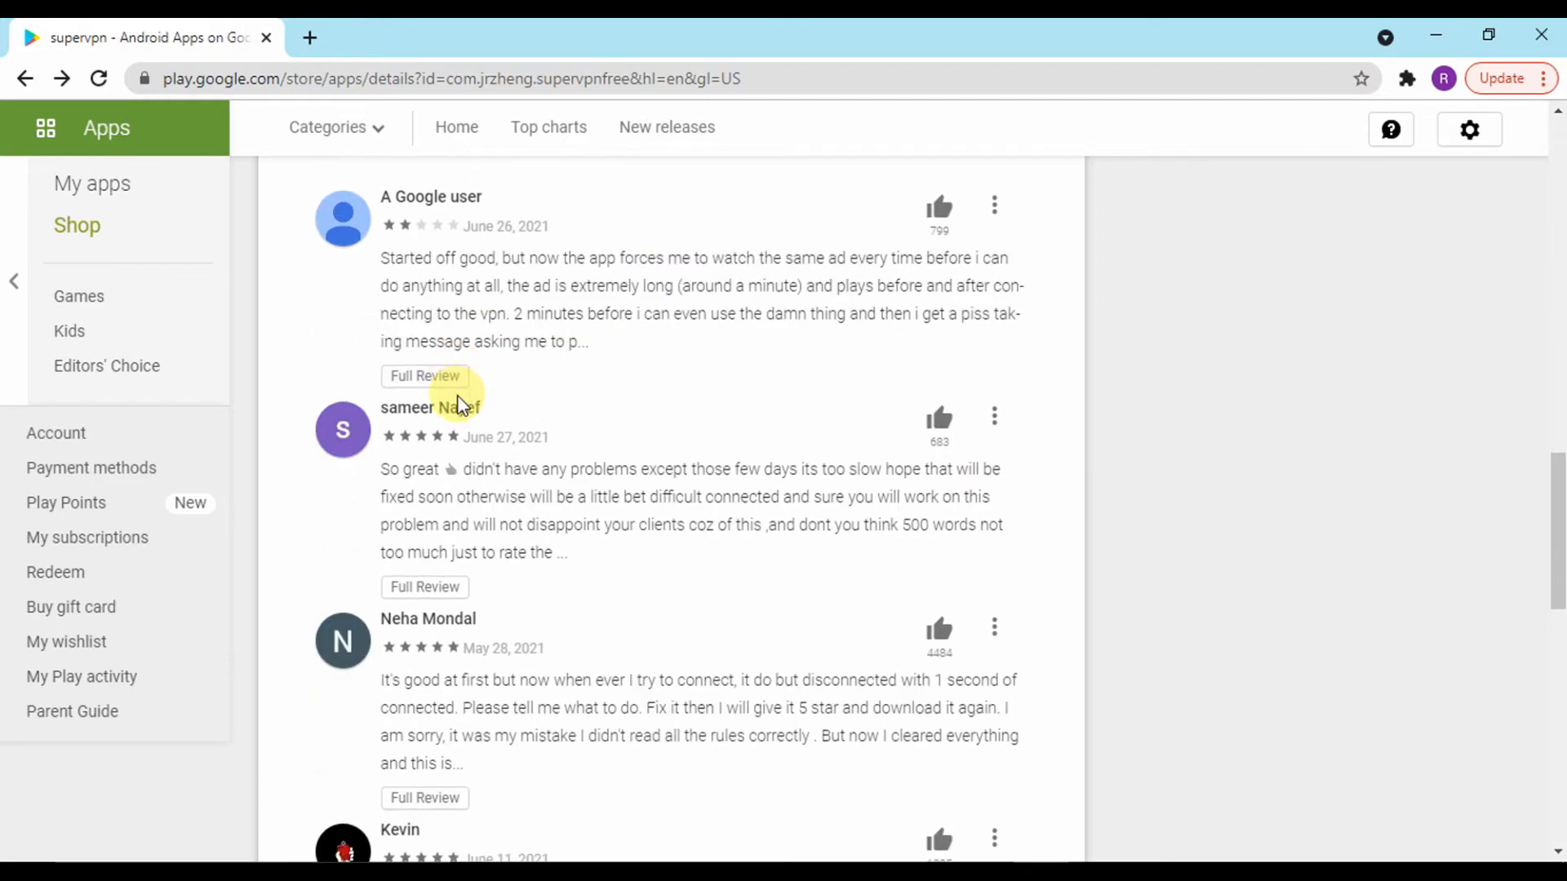
scroll(down, 3)
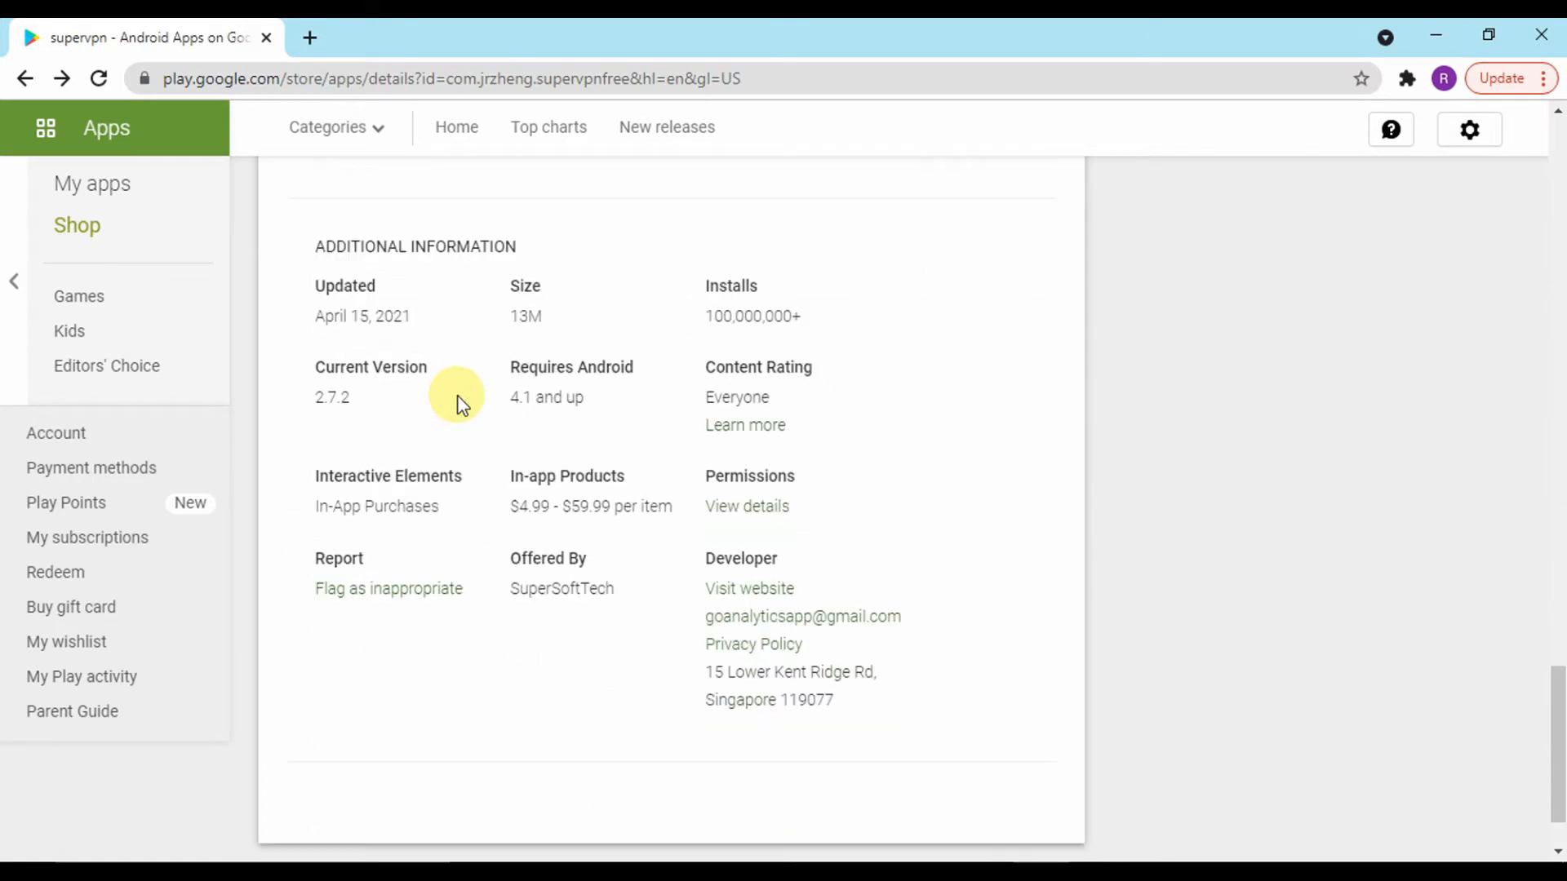
scroll(down, 3)
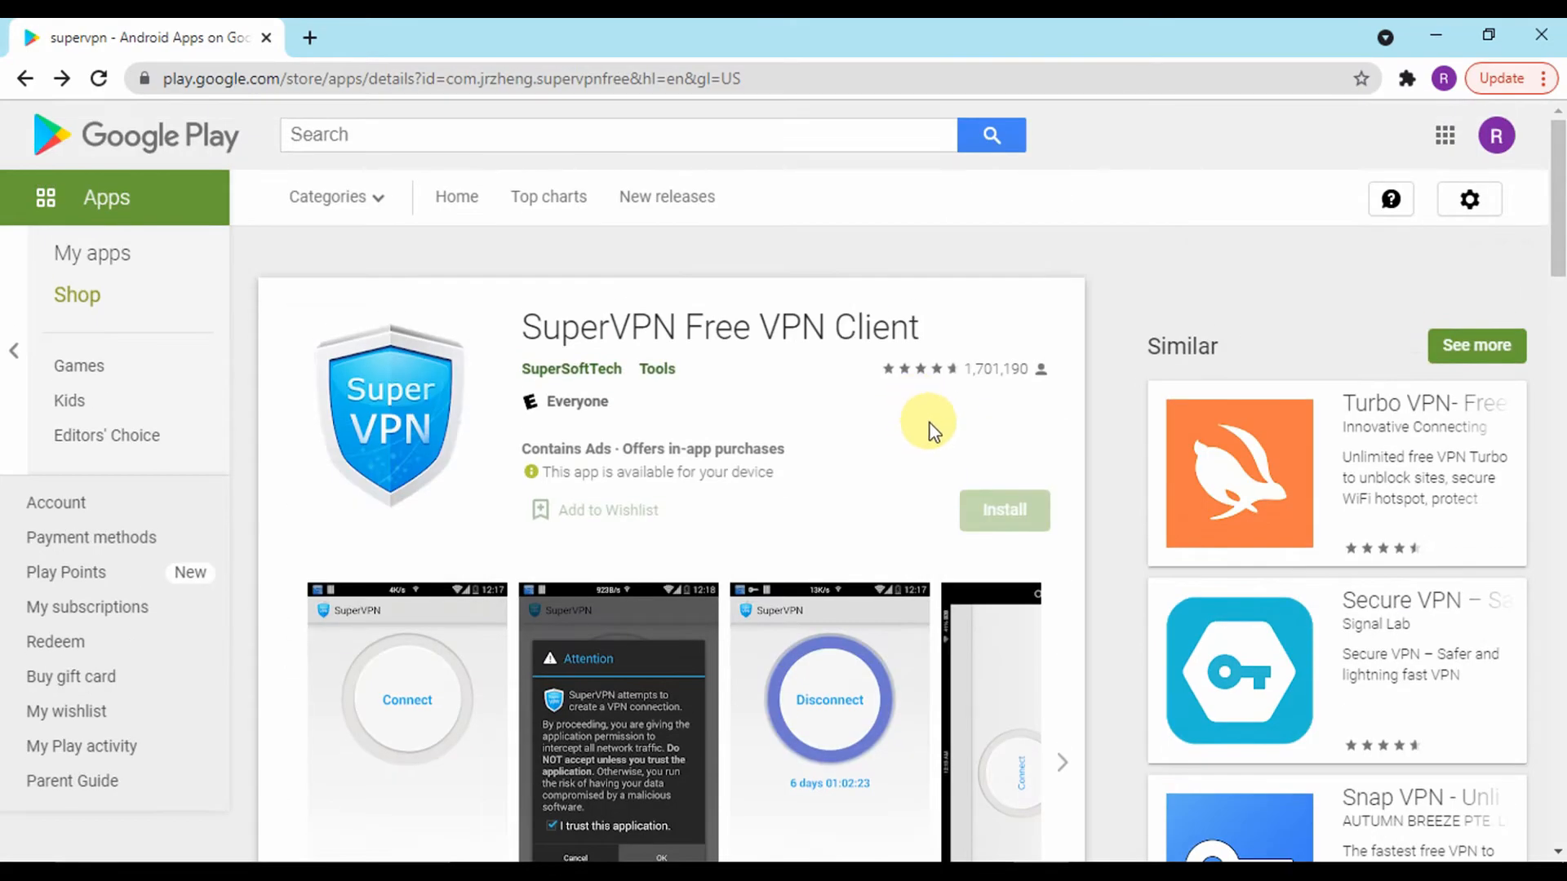
Return to BlueStacks, launch the Play Store, and begin a search for "sup"
click(1003, 510)
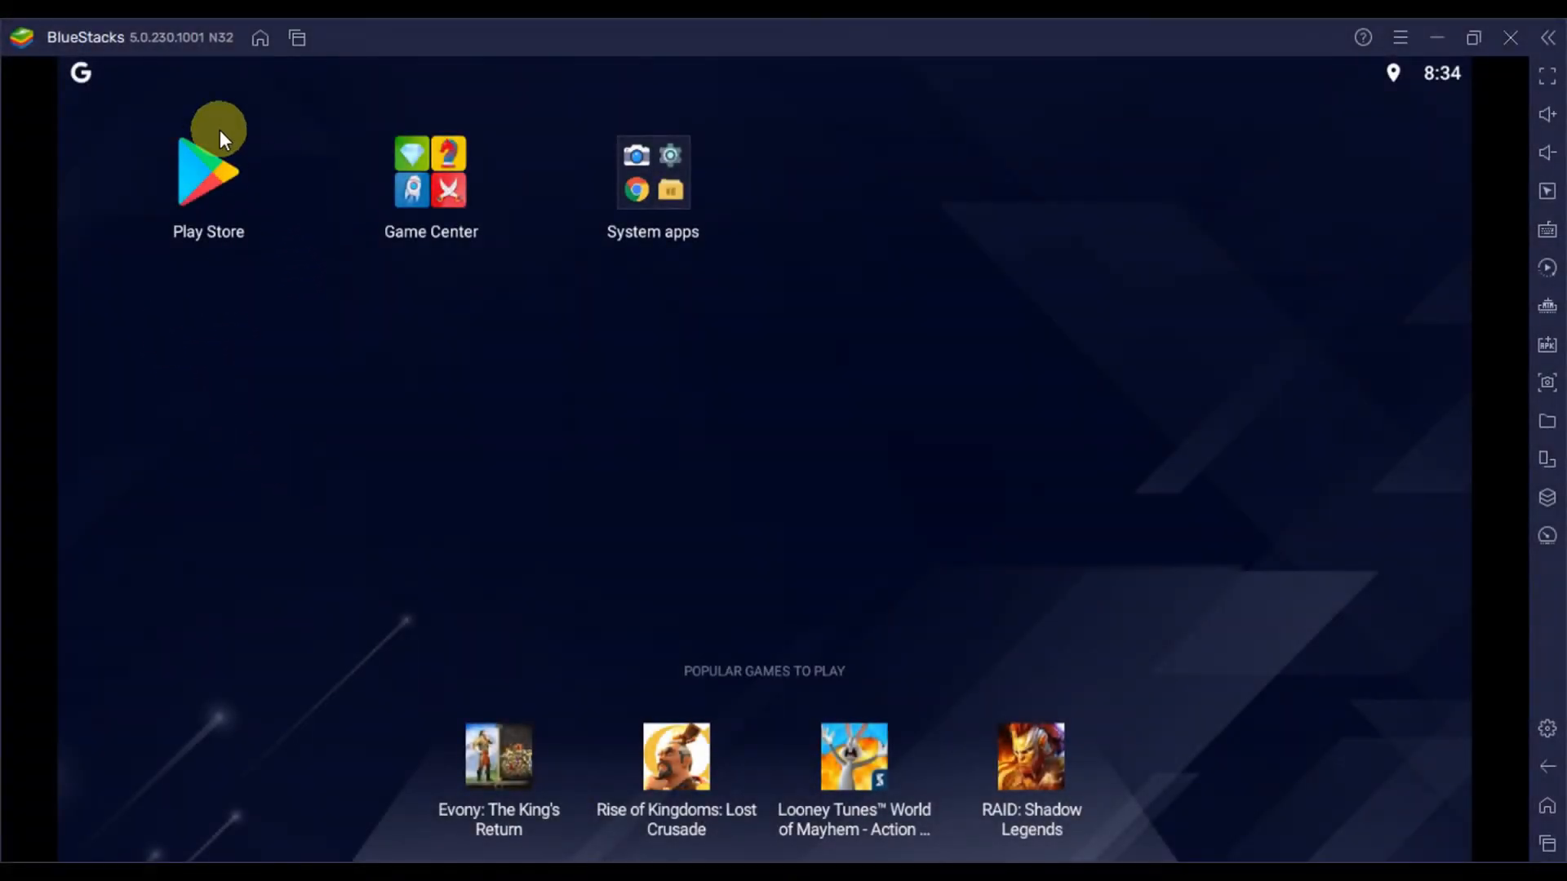
click(208, 170)
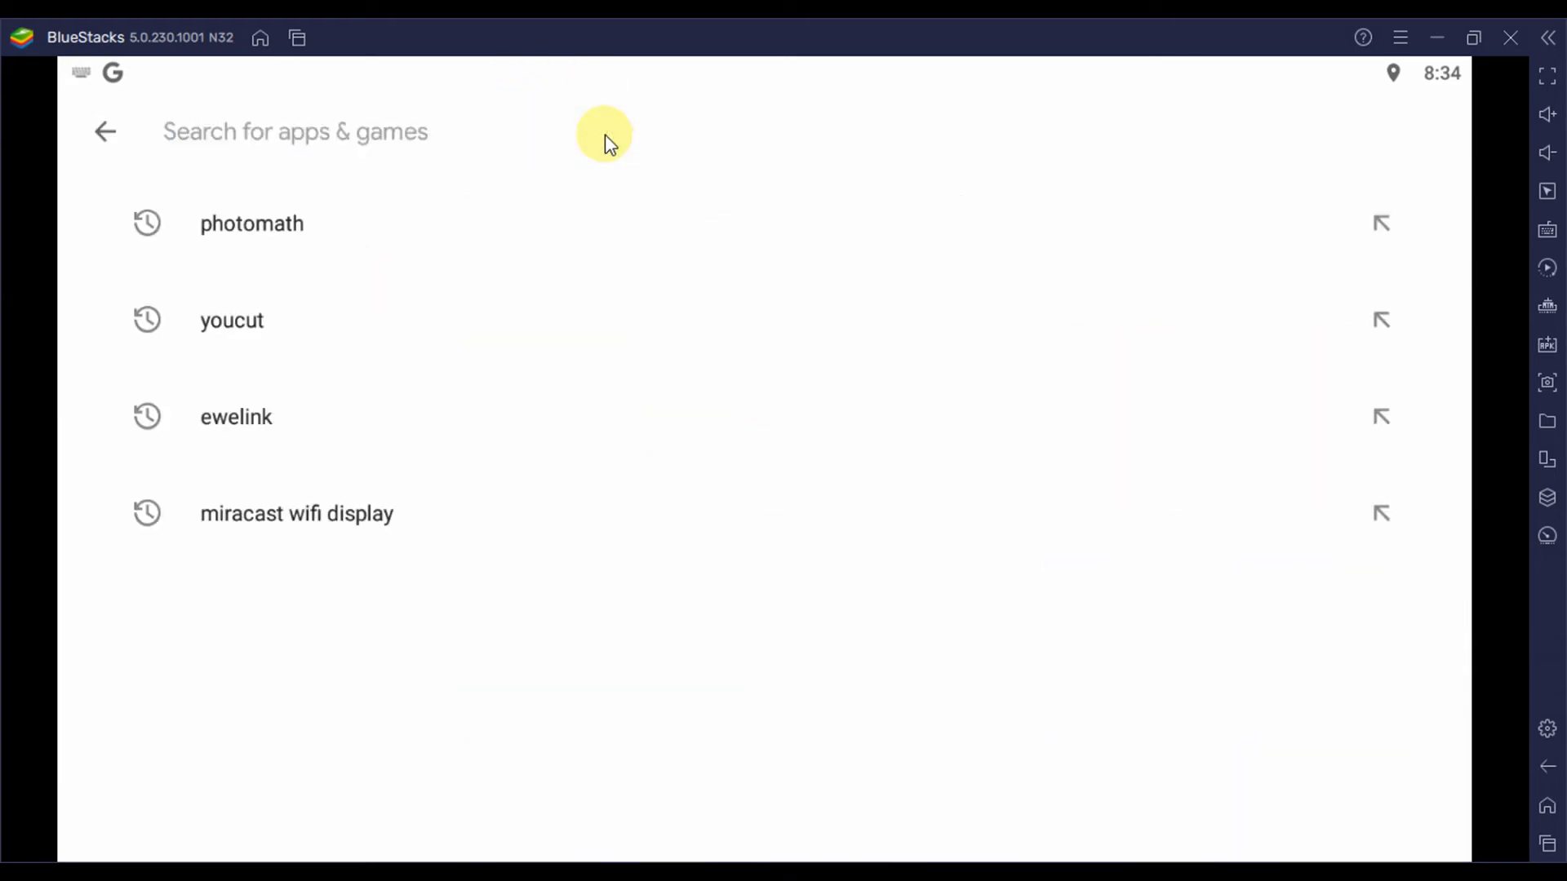
text(sup)
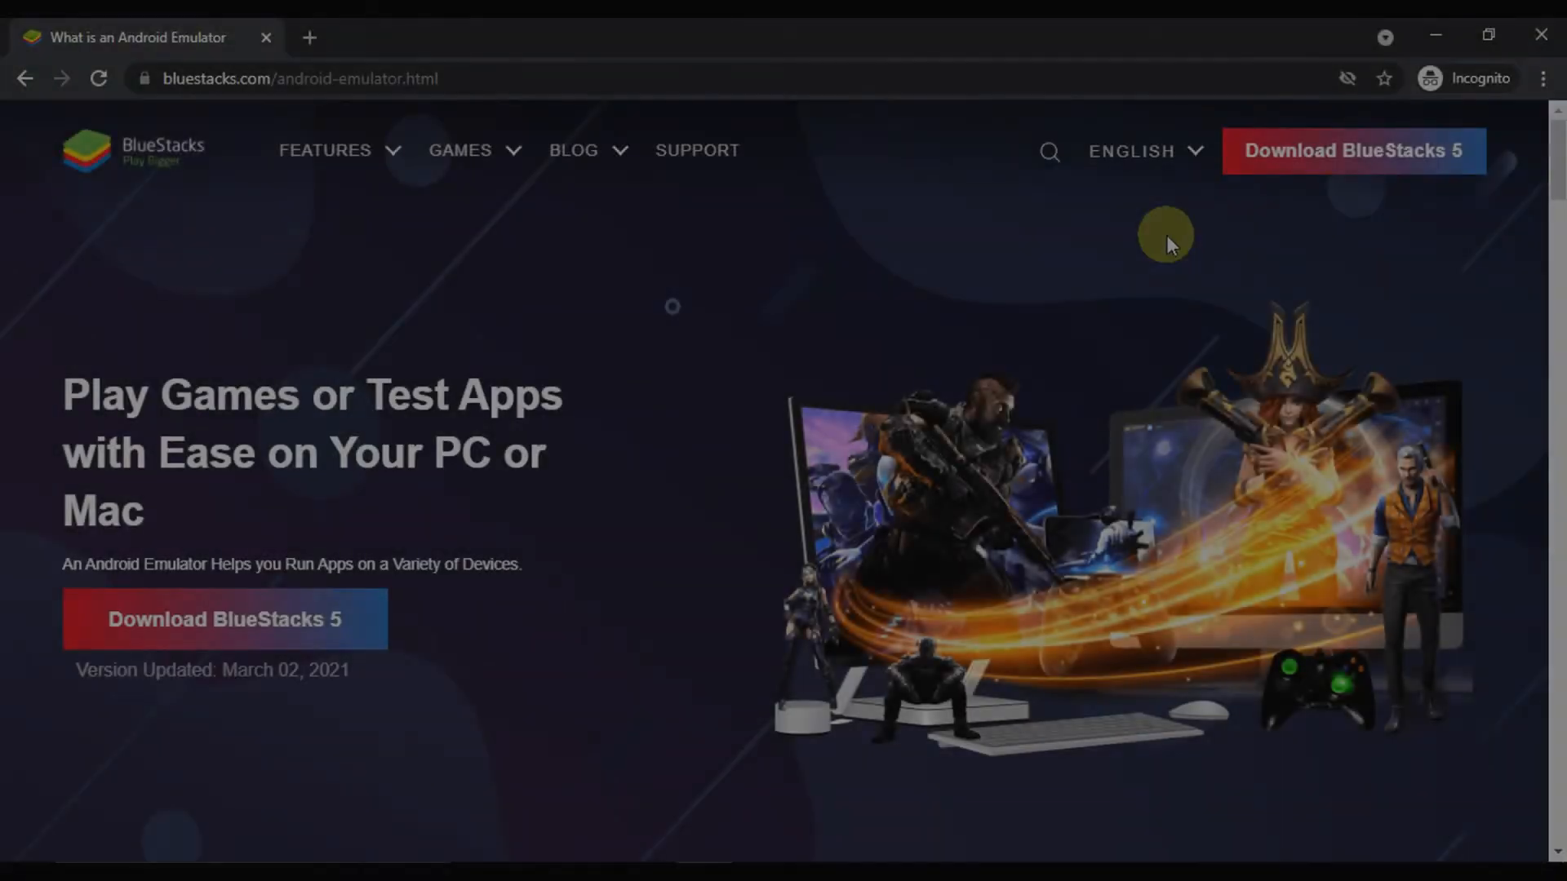
Scroll through the android-emulator article, then go to the bluestacks.com home page
scroll(down, 3)
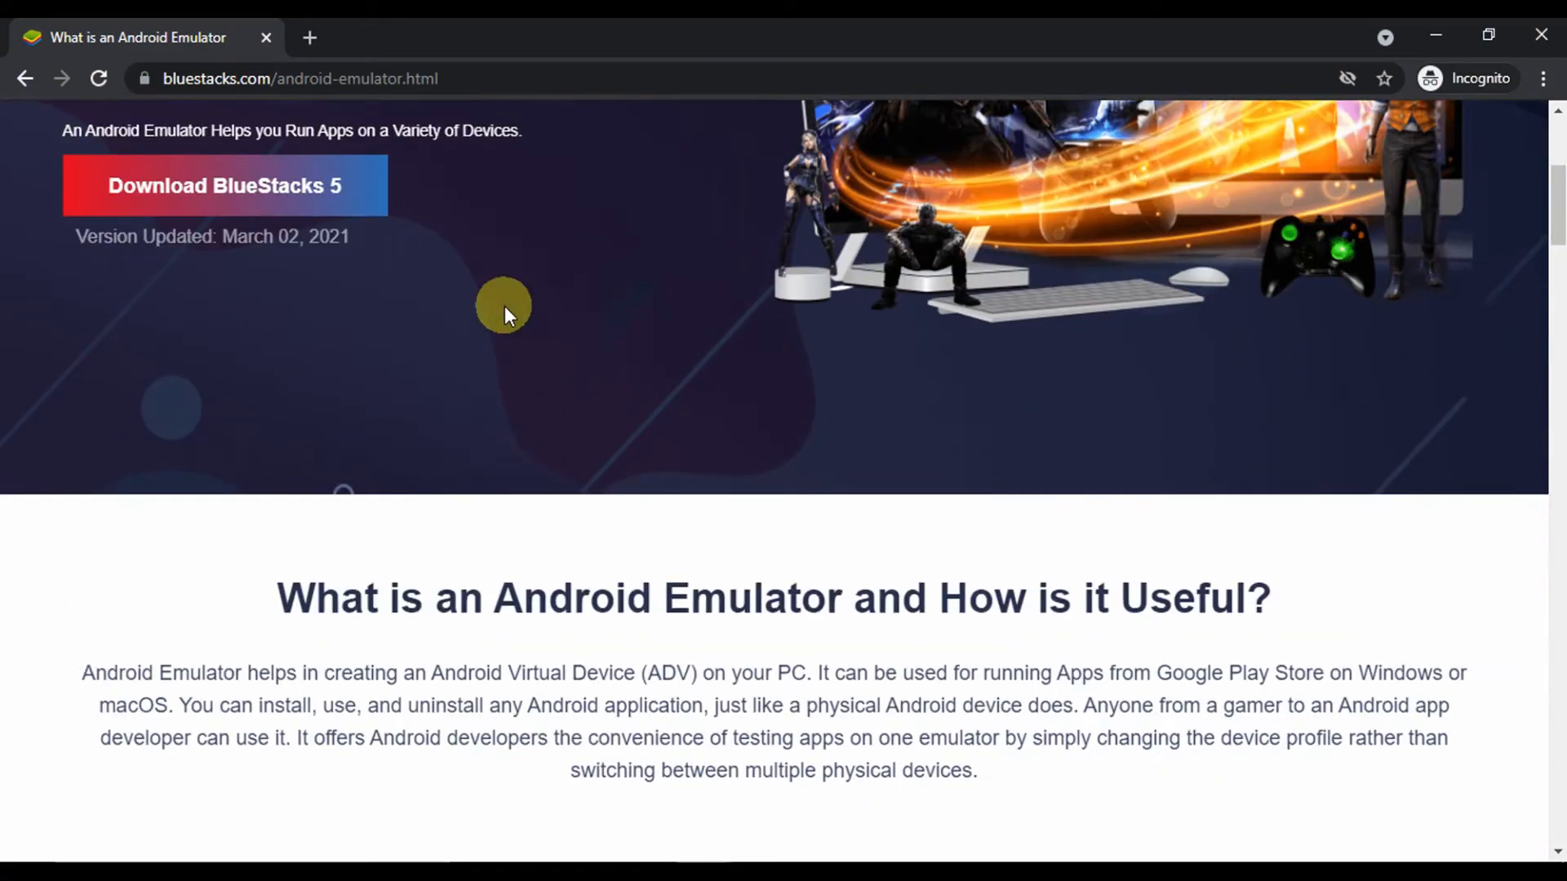
scroll(down, 3)
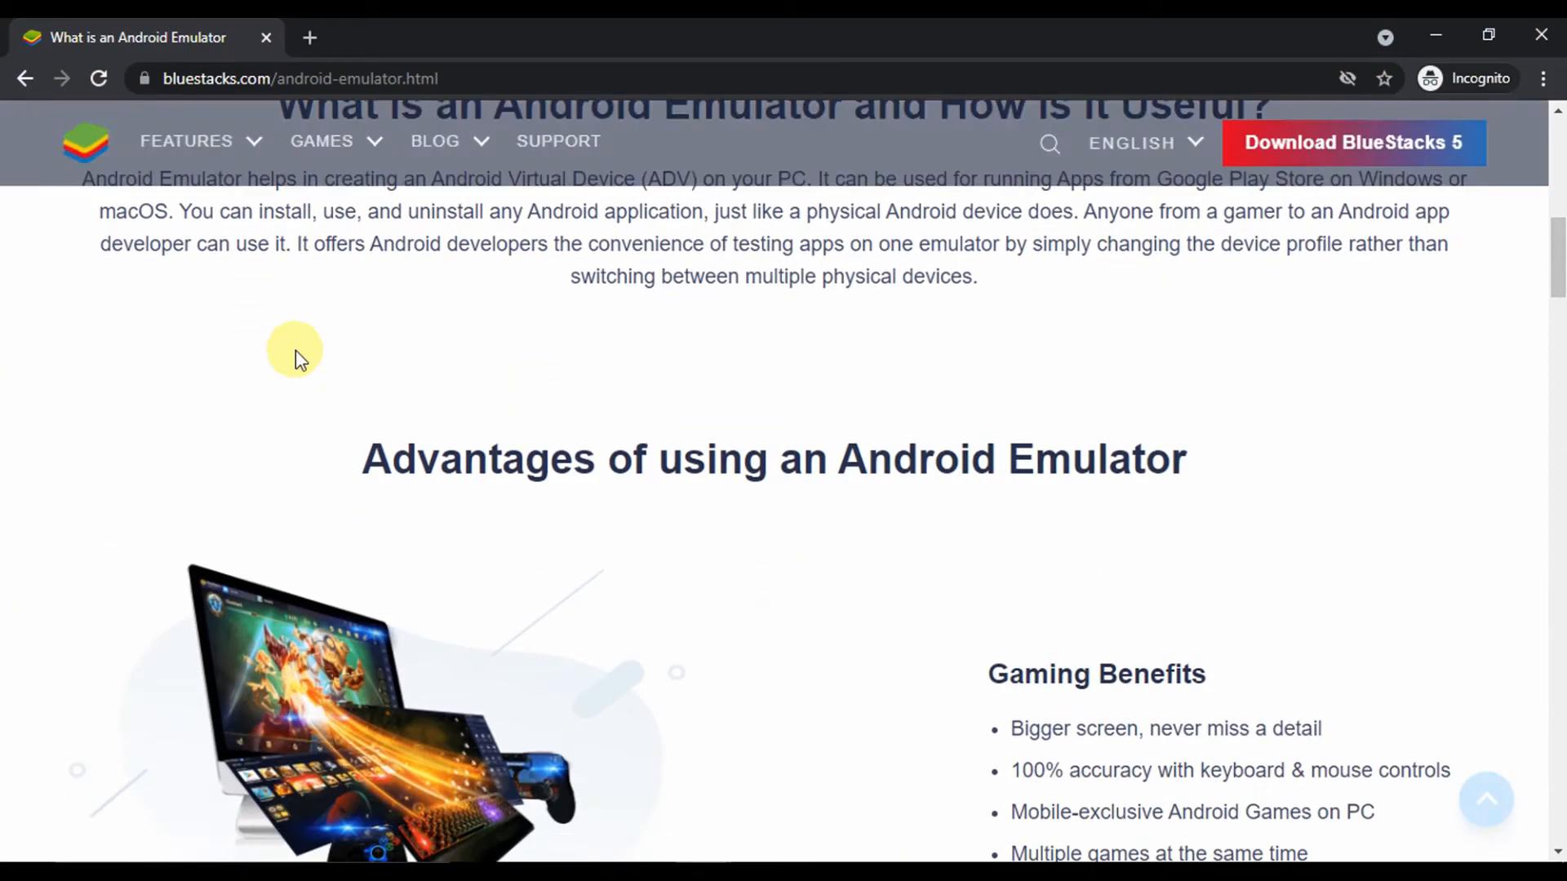
scroll(down, 3)
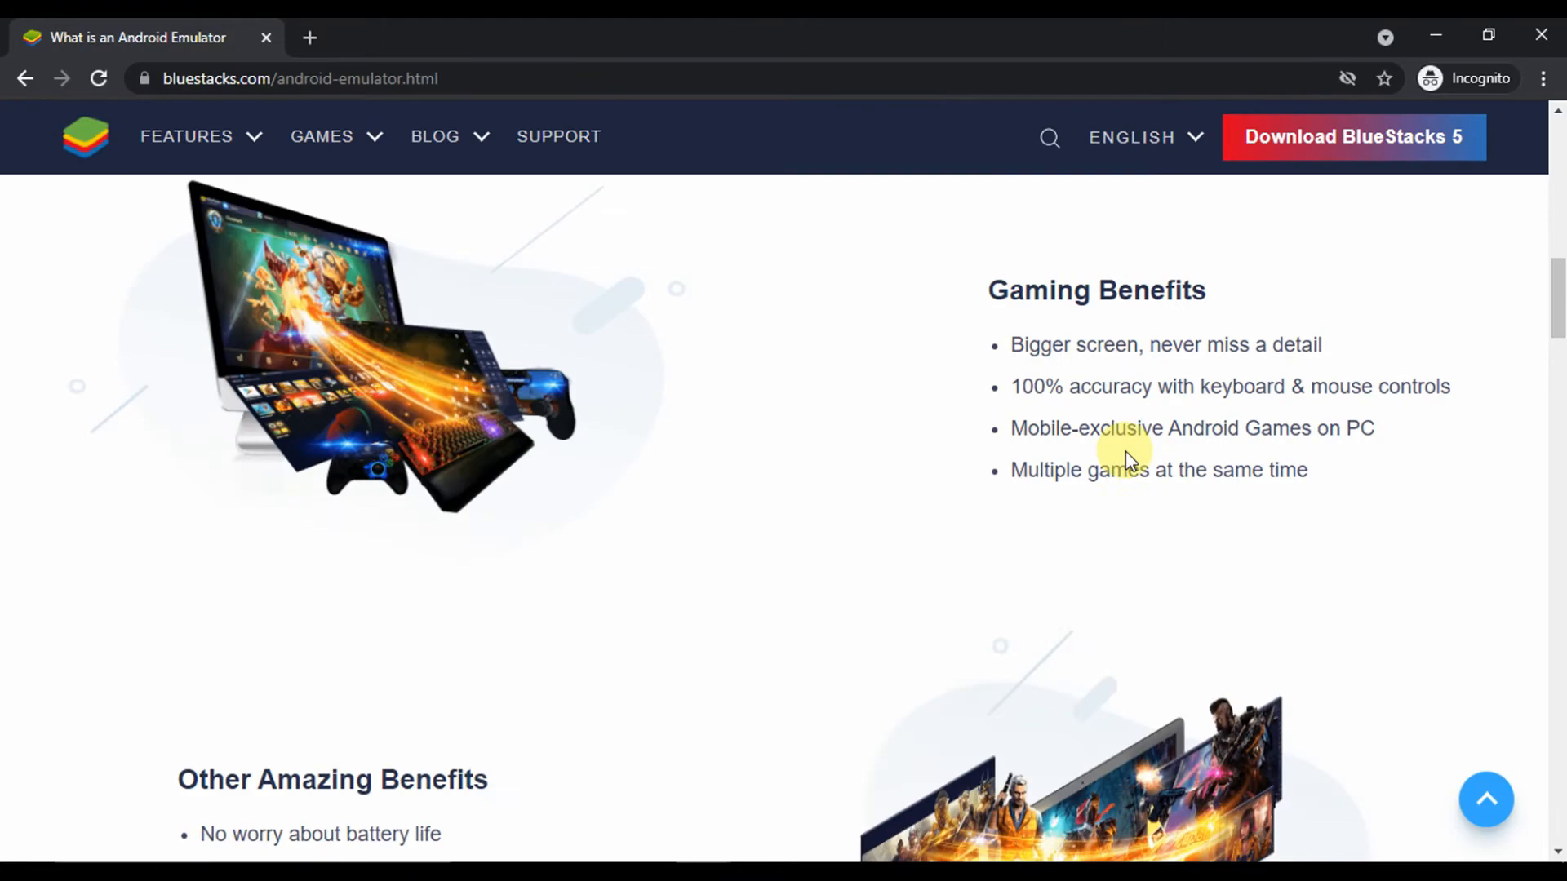
scroll(down, 3)
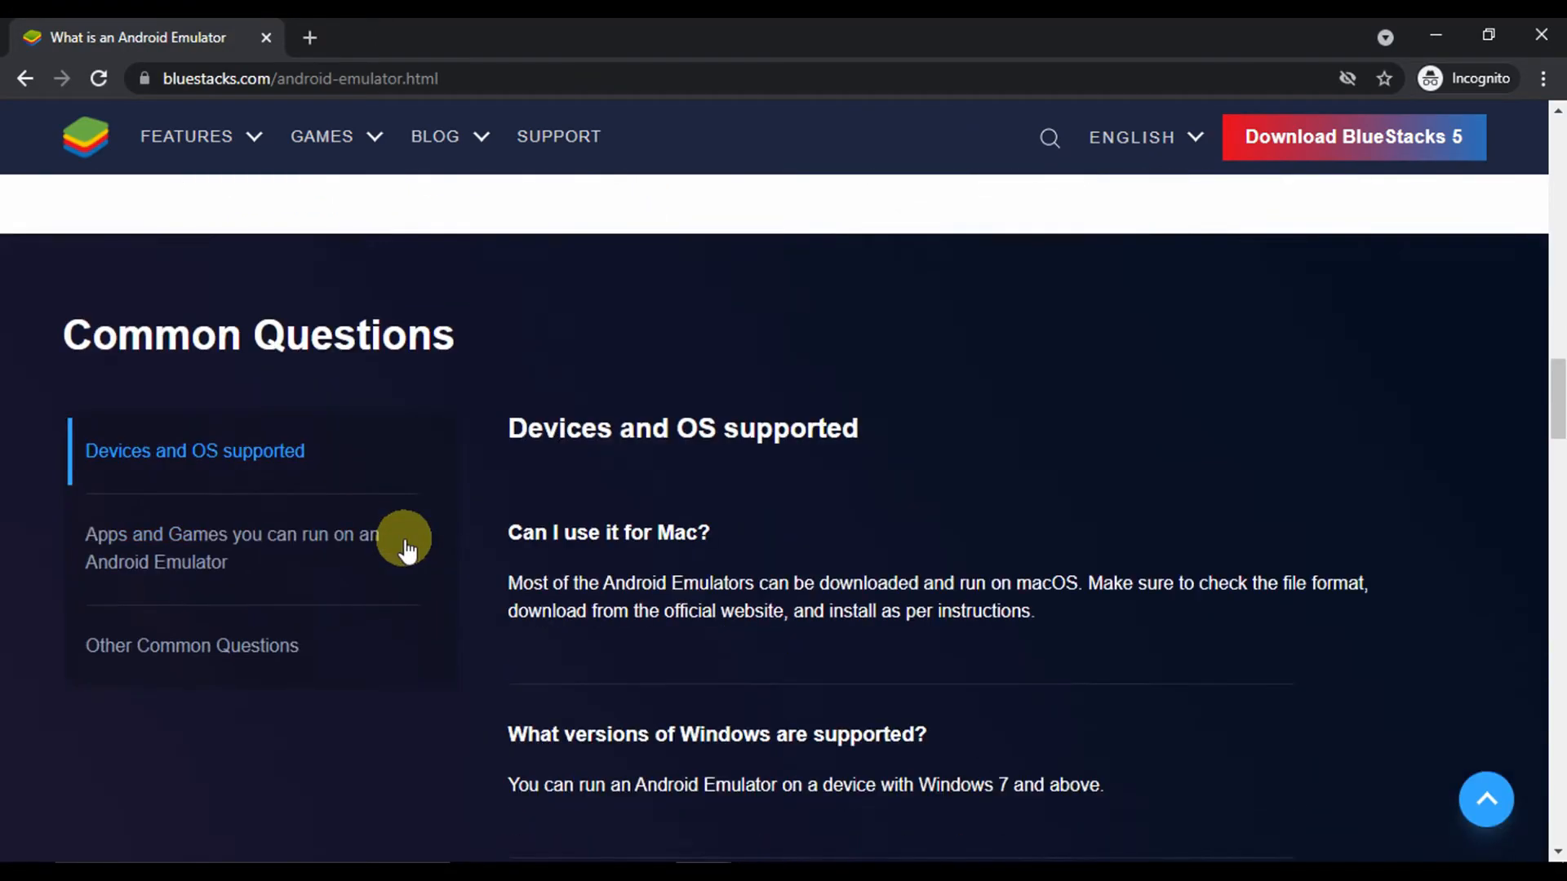
scroll(down, 3)
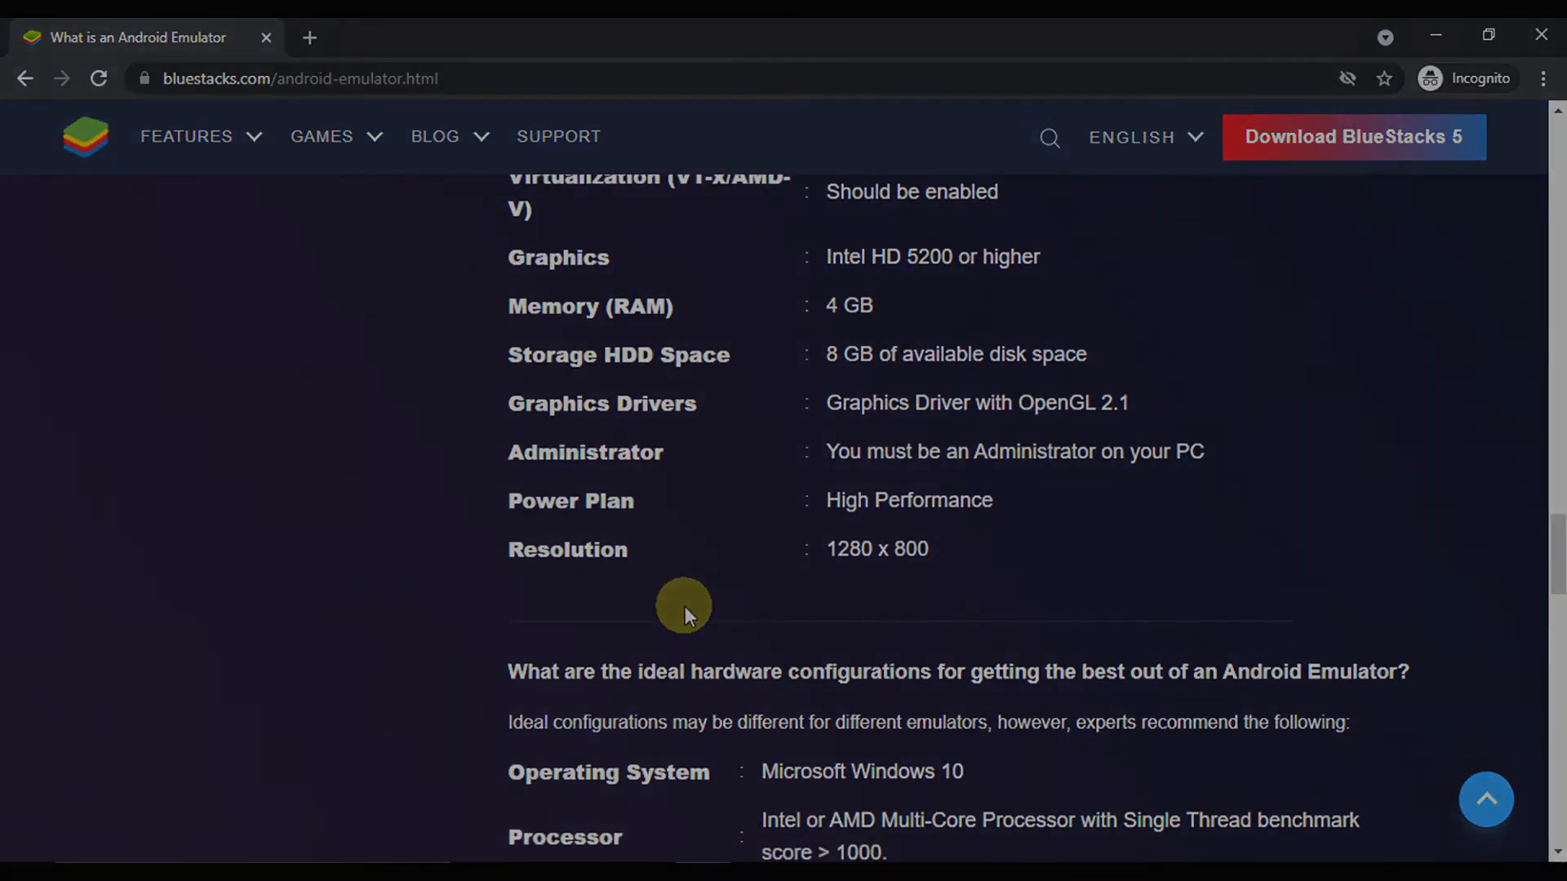
scroll(up, 3)
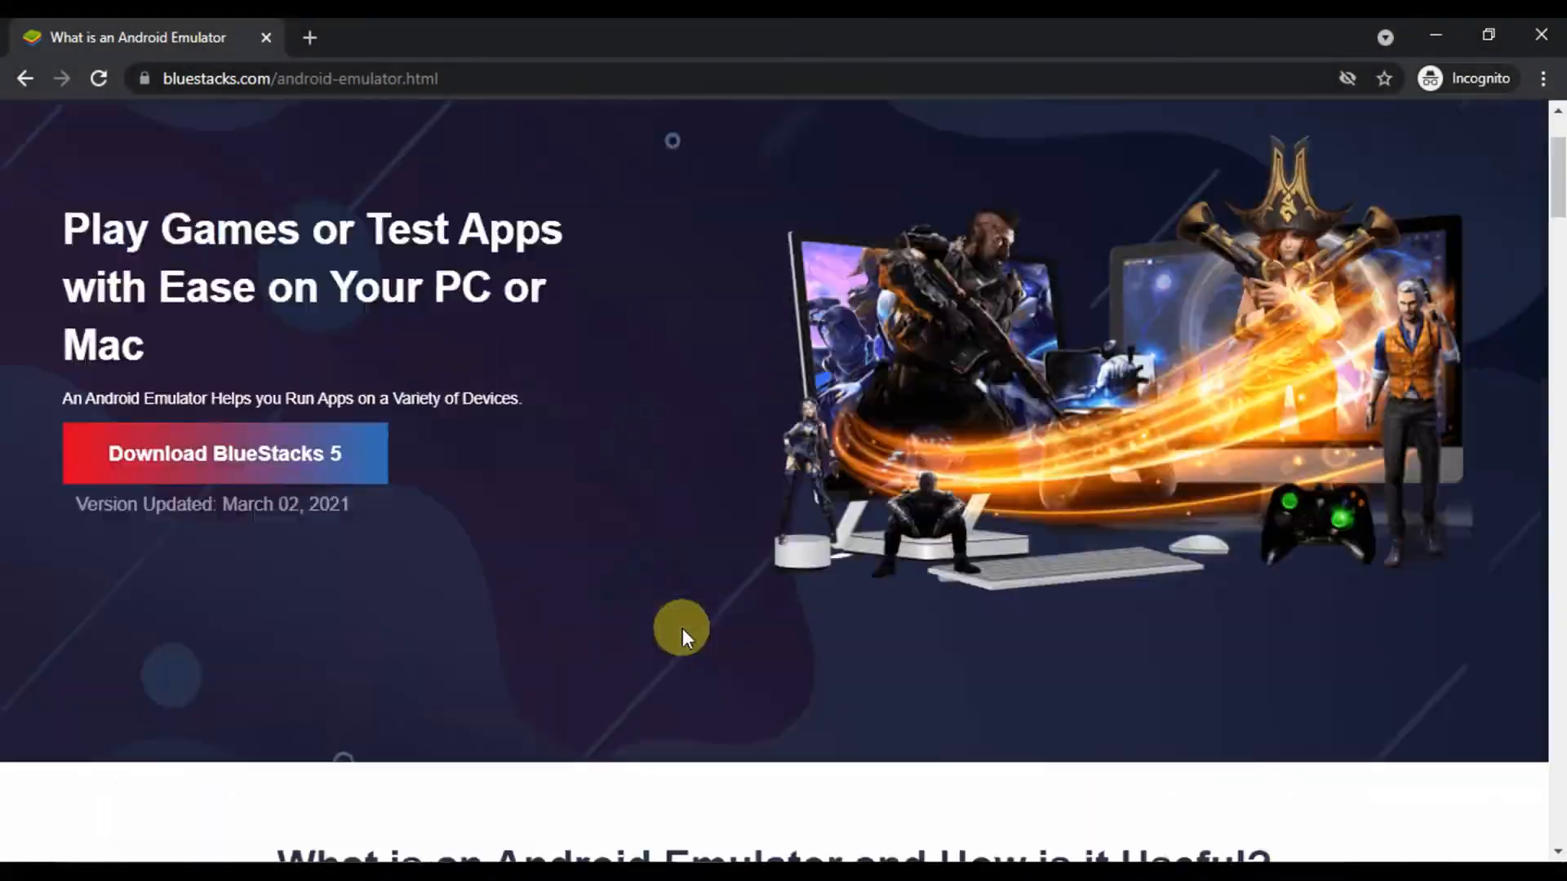
scroll(up, 3)
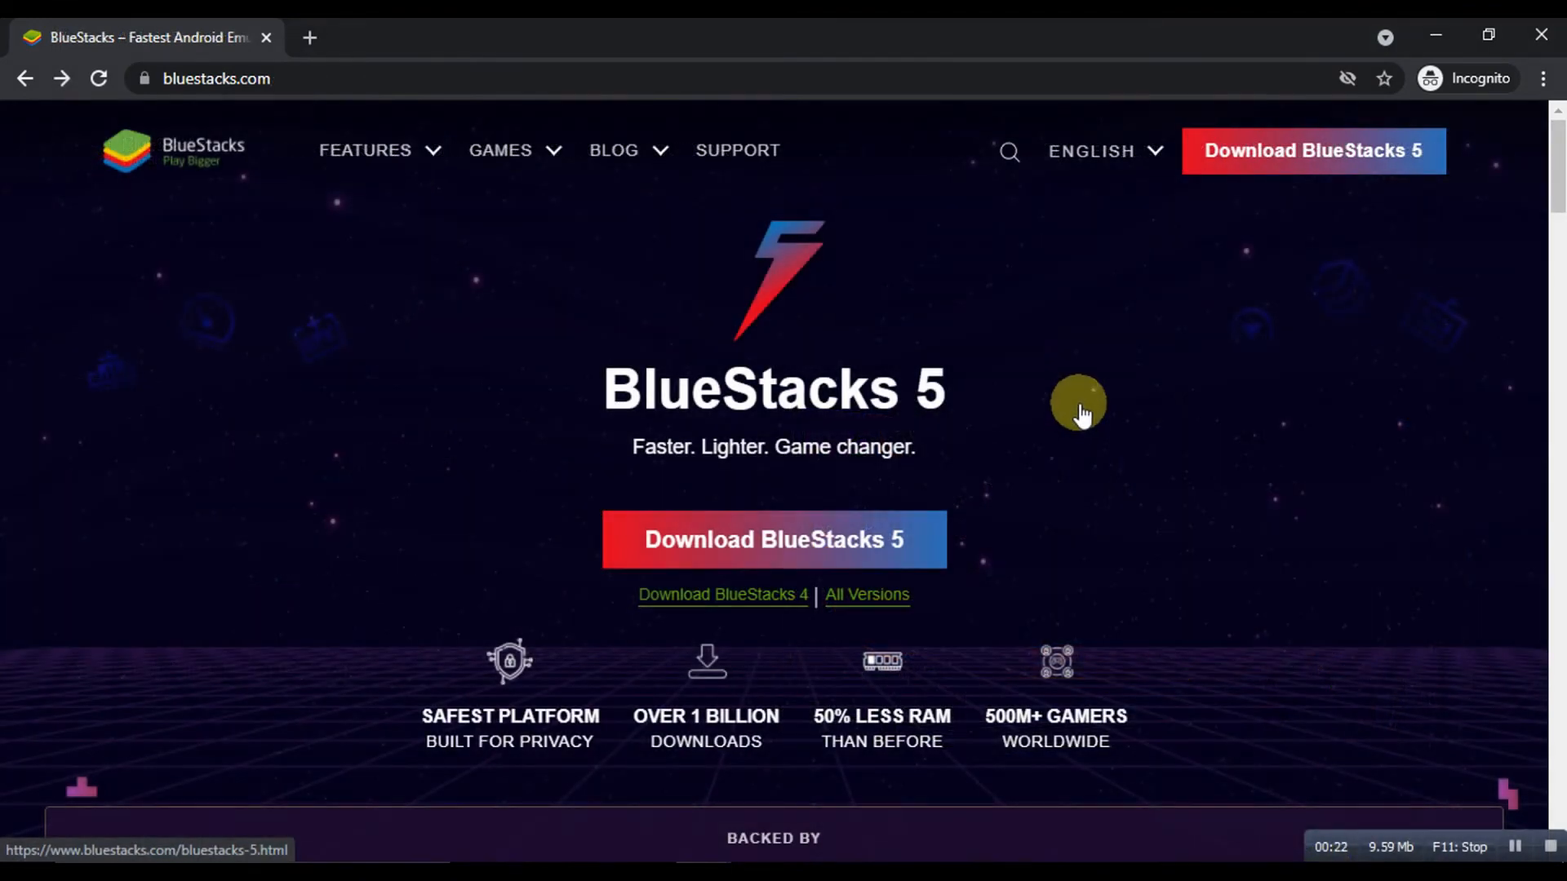
mouse_move(1164, 385)
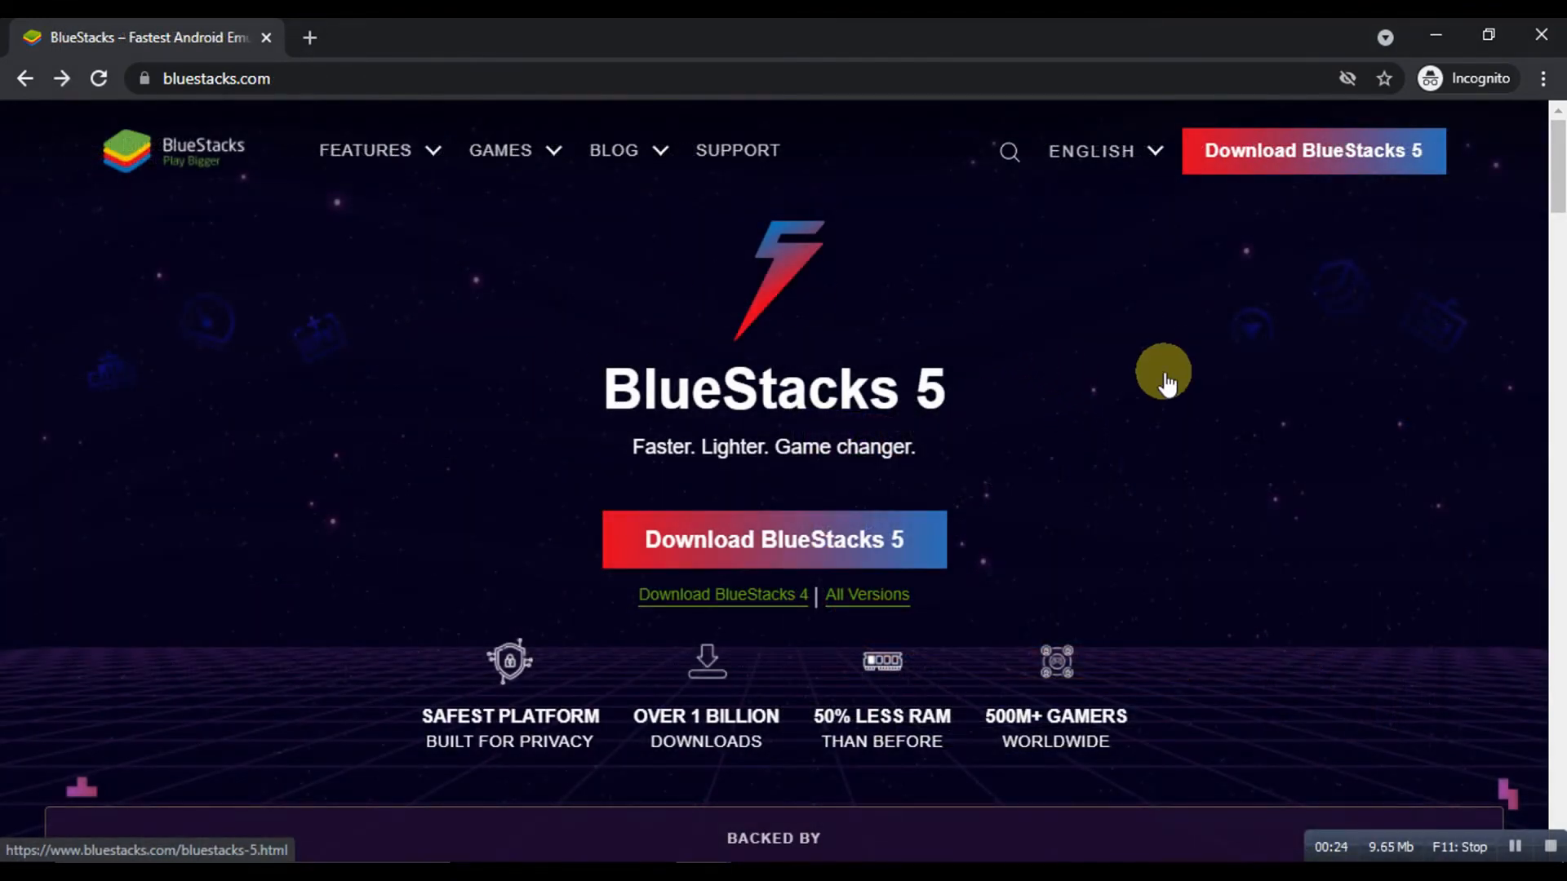
click(772, 539)
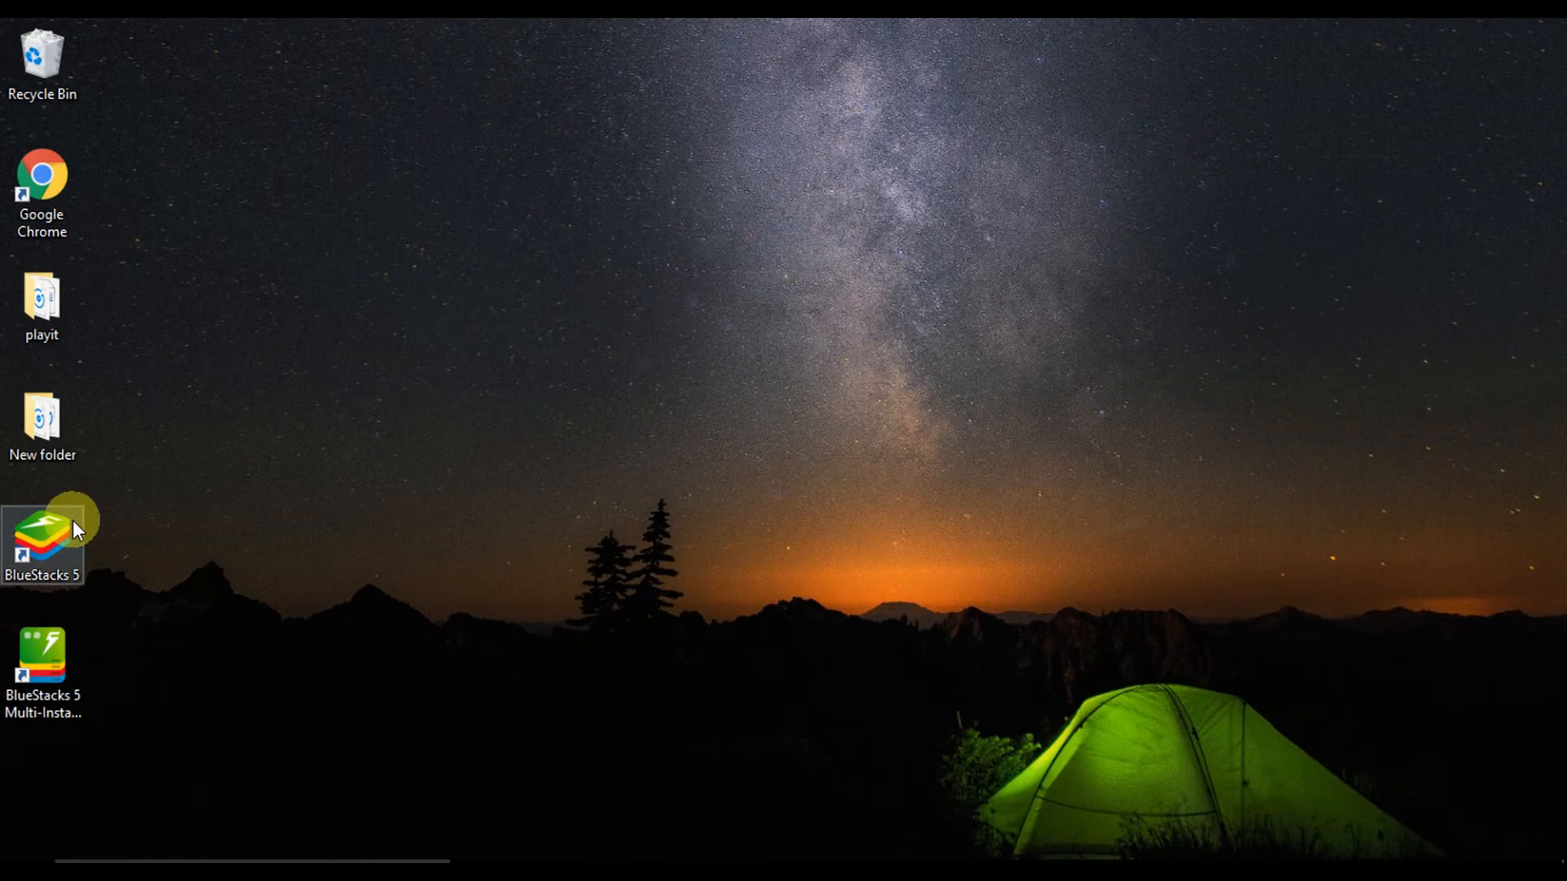
Launch BlueStacks 5 from its desktop shortcut to reach the Android home screen
double_click(42, 530)
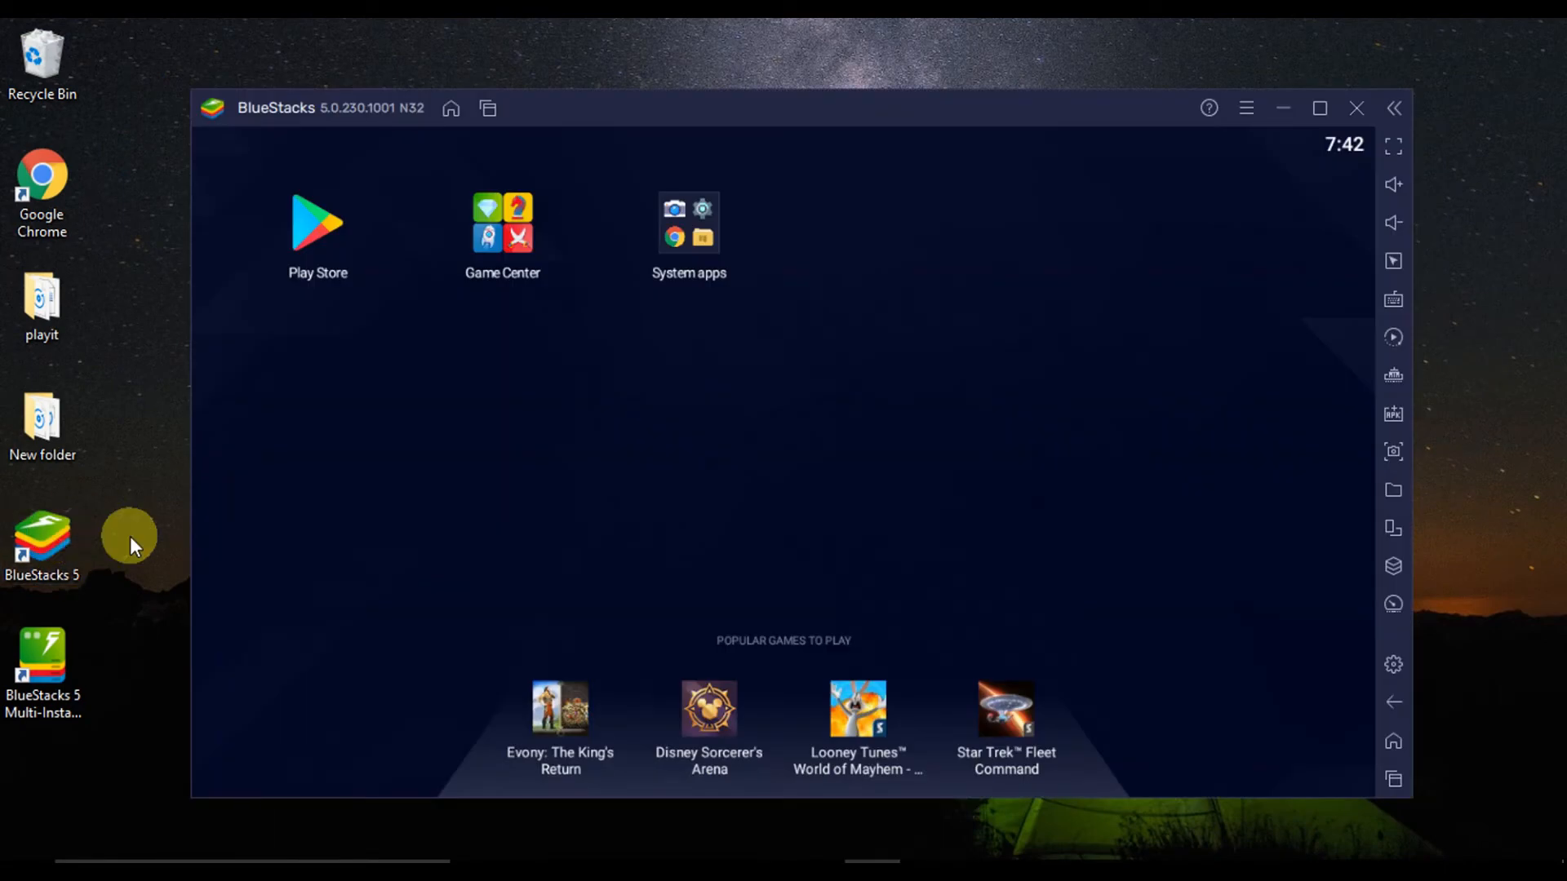
mouse_move(453, 502)
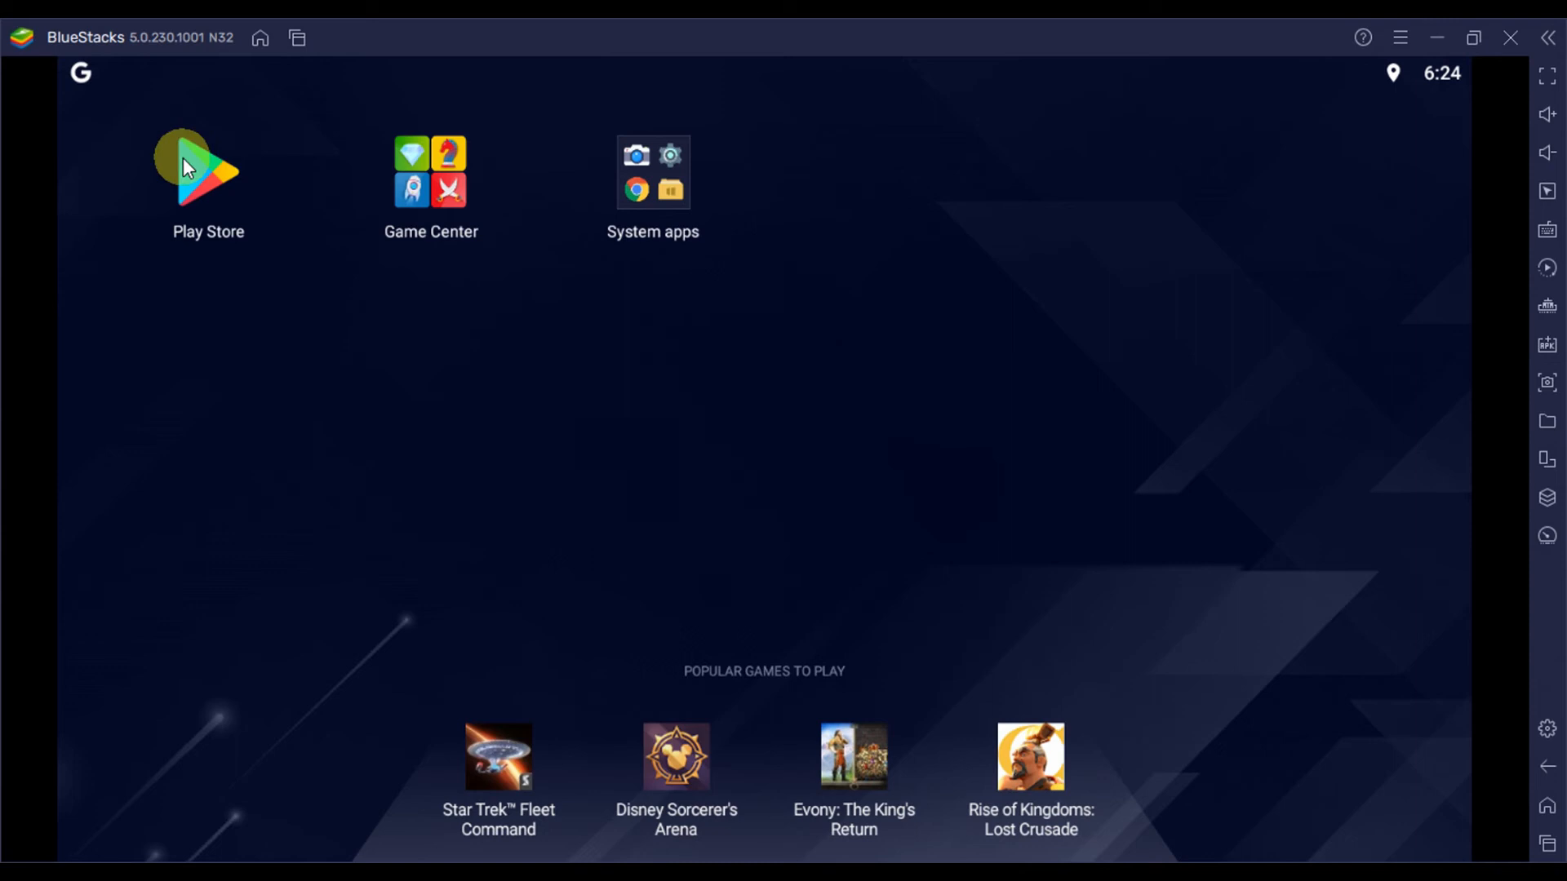
Search the Play Store for "super vpn" and install SuperVPN Free VPN Client
click(208, 170)
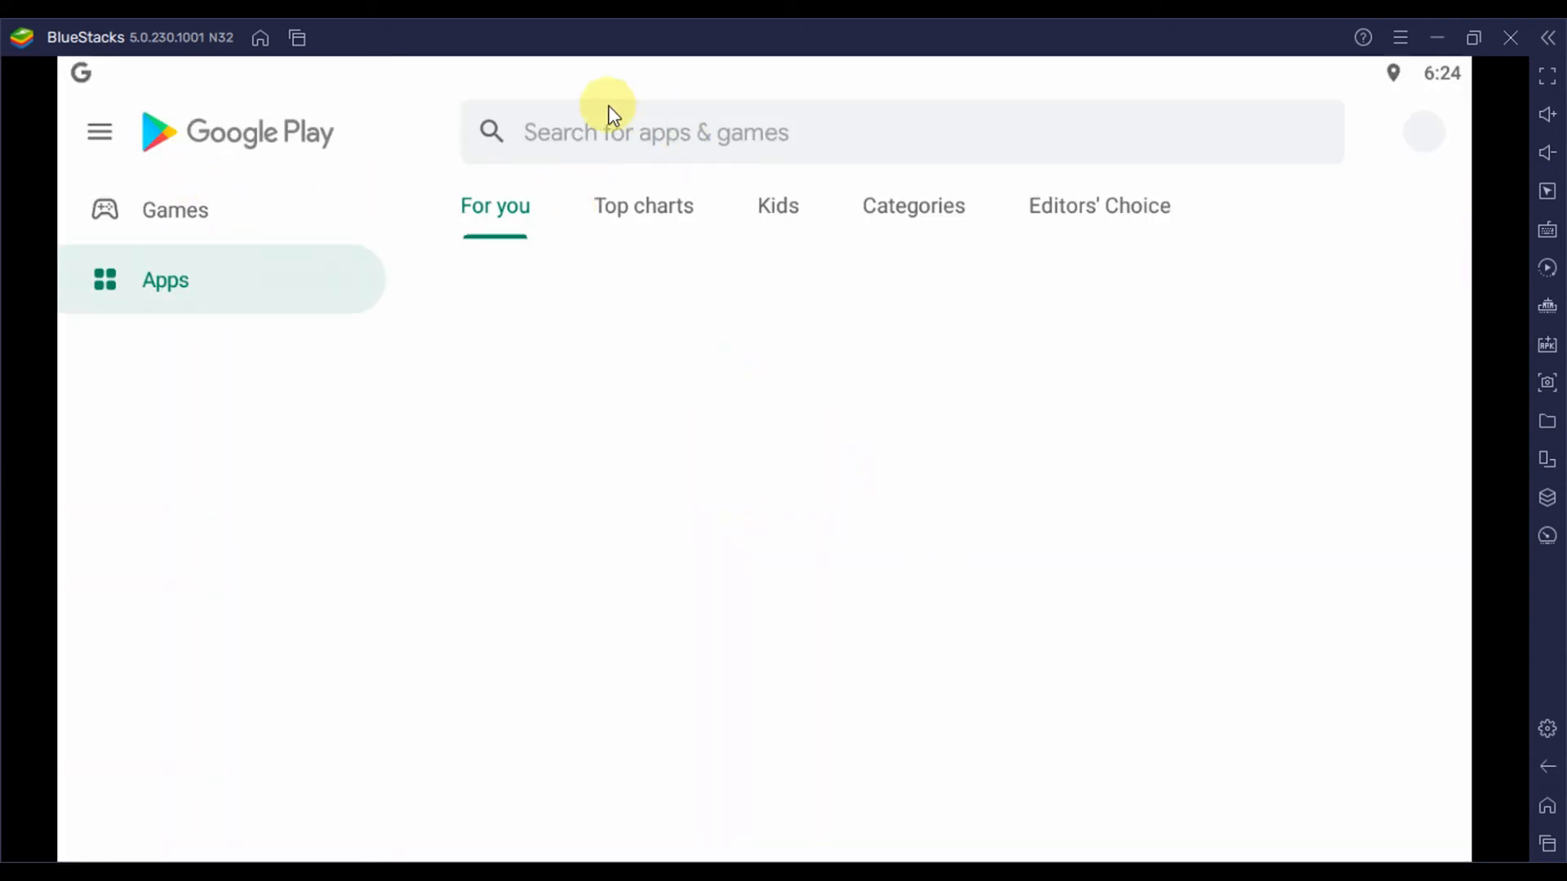
click(654, 130)
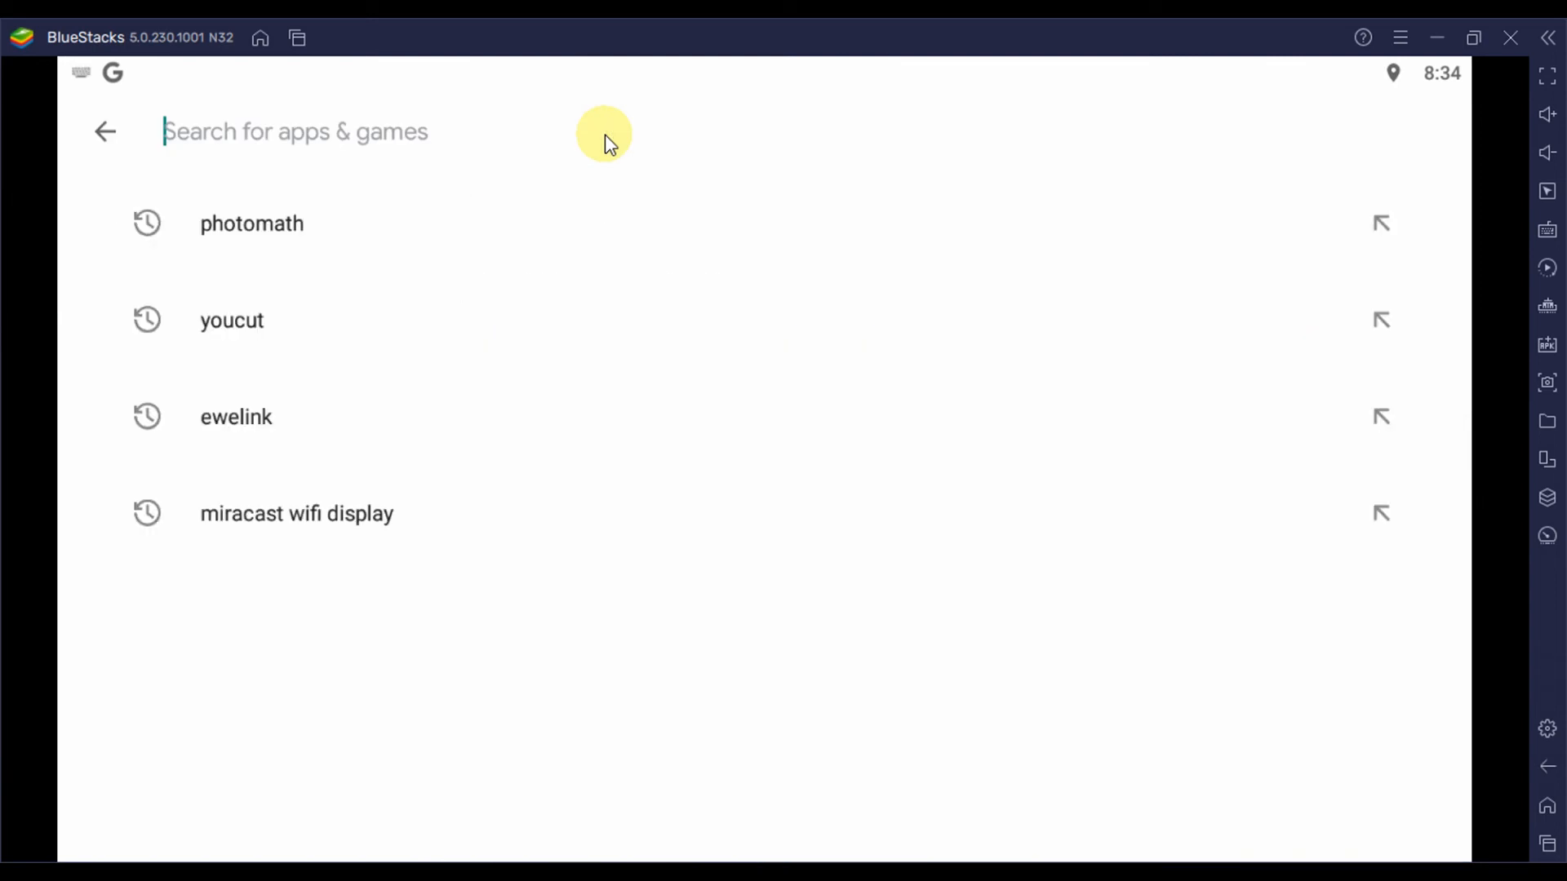
text(super)
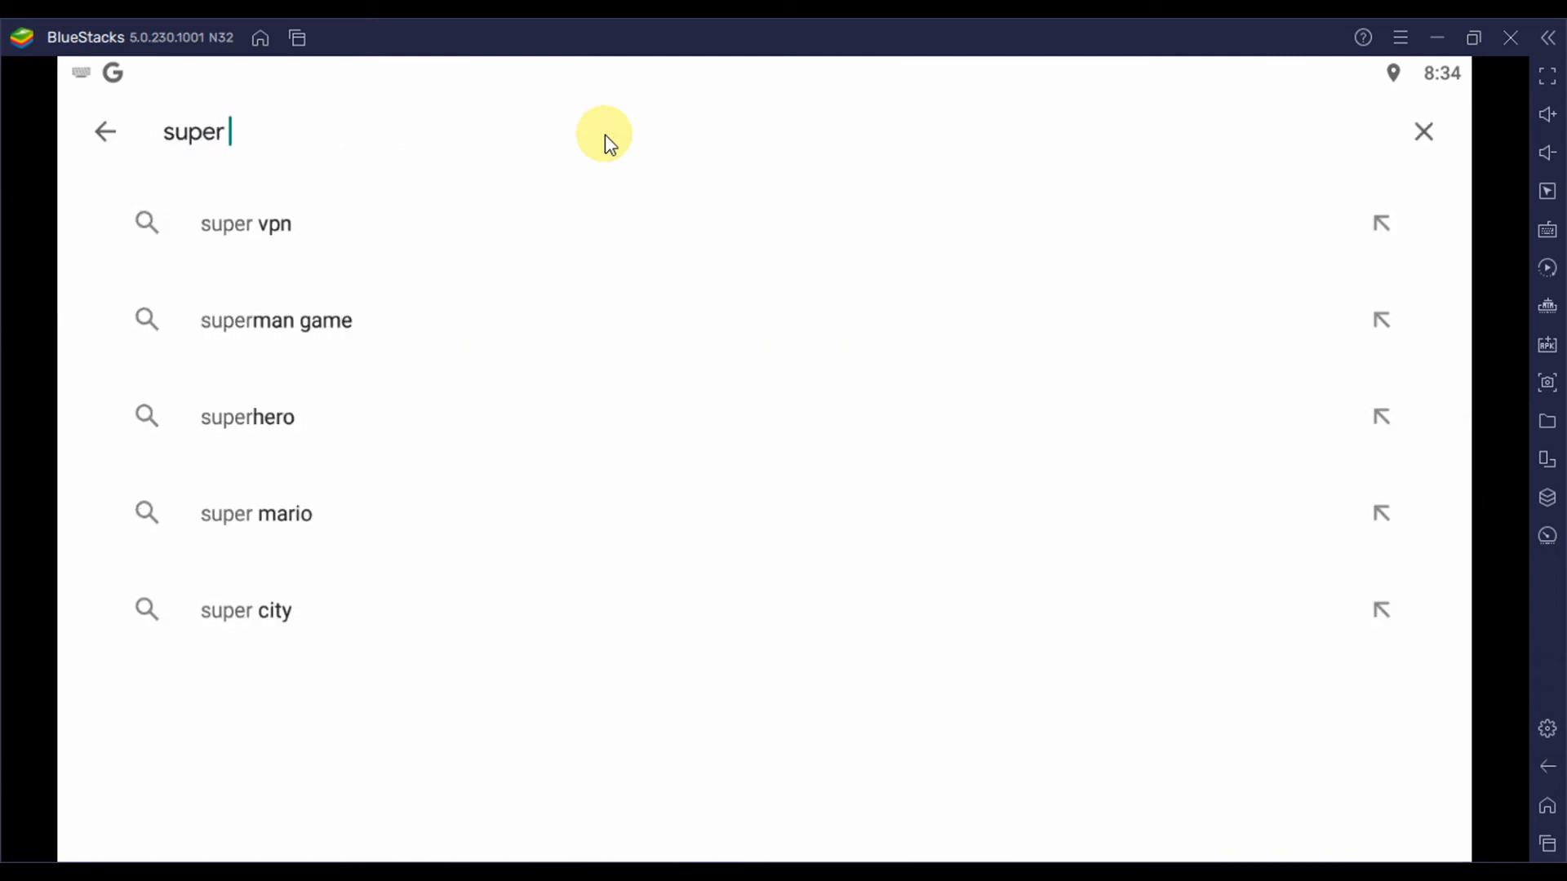
click(245, 223)
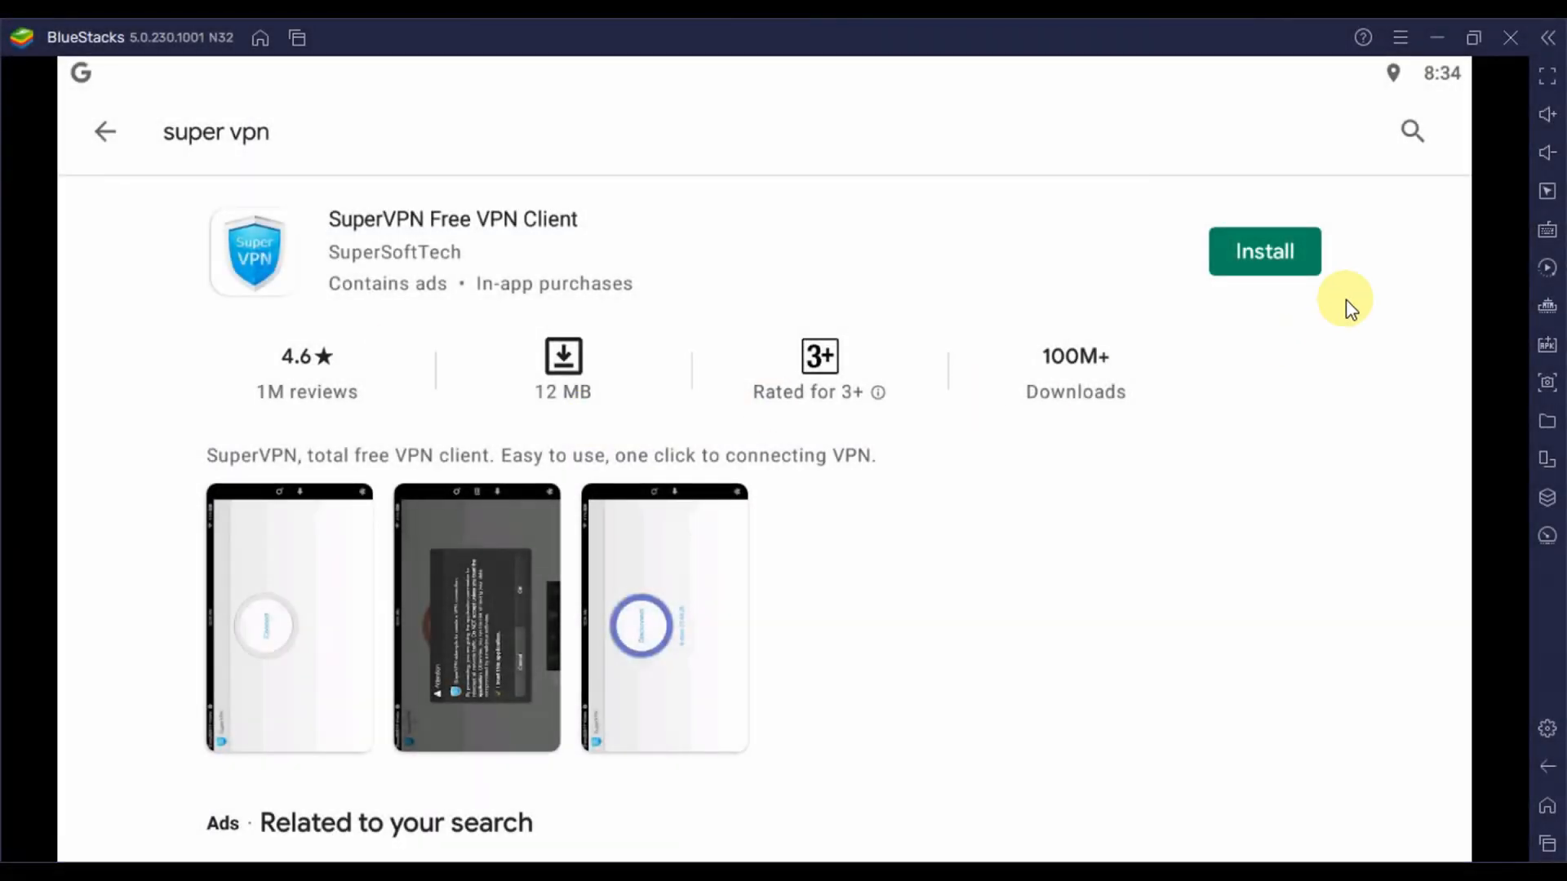
click(1264, 250)
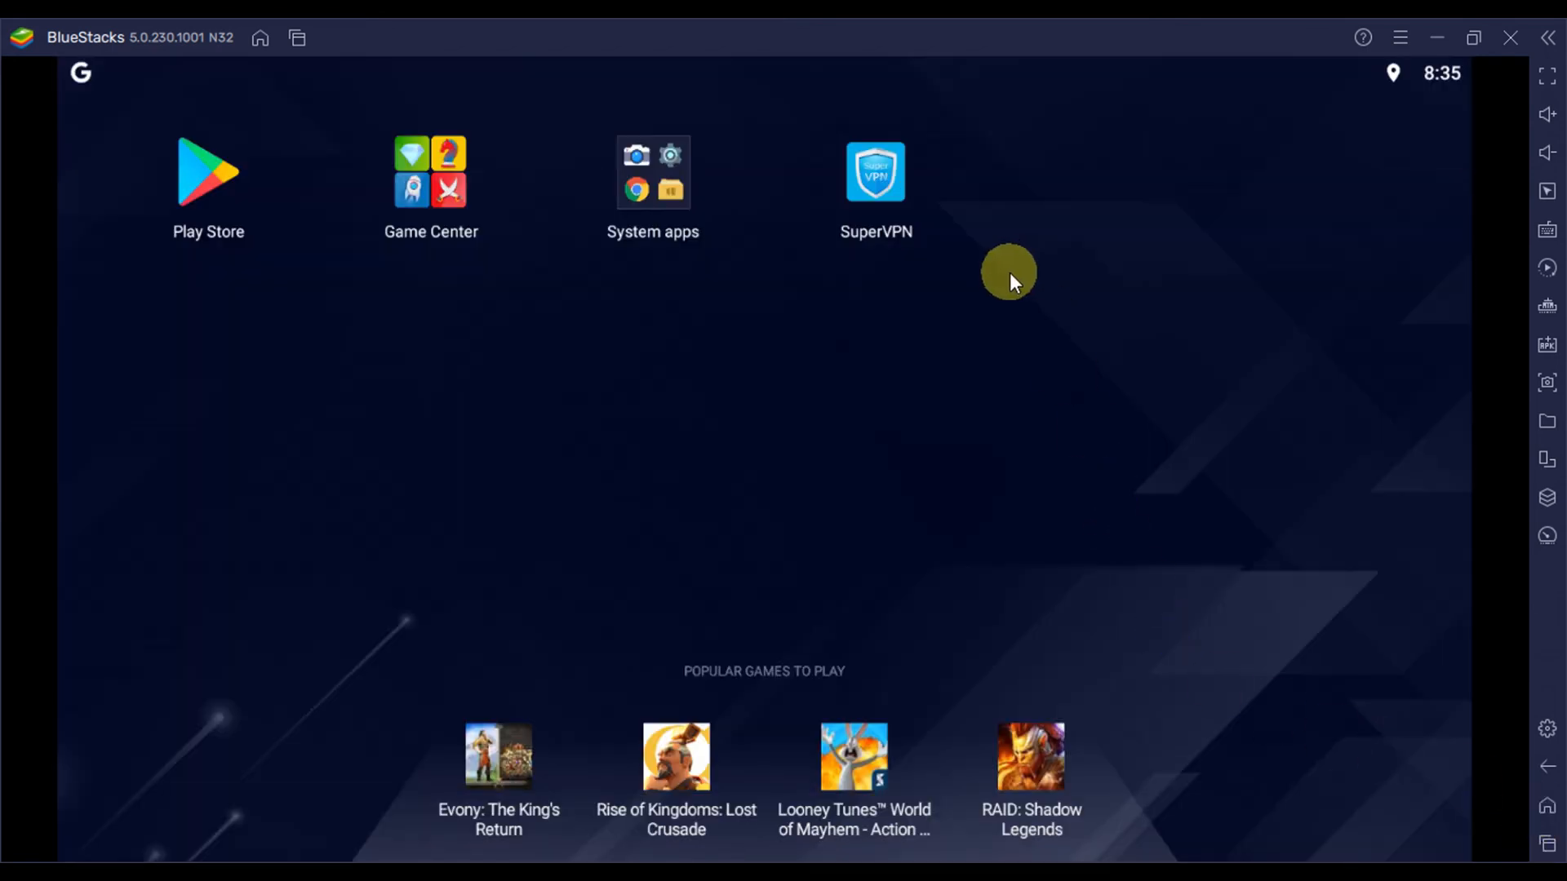
mouse_move(874, 172)
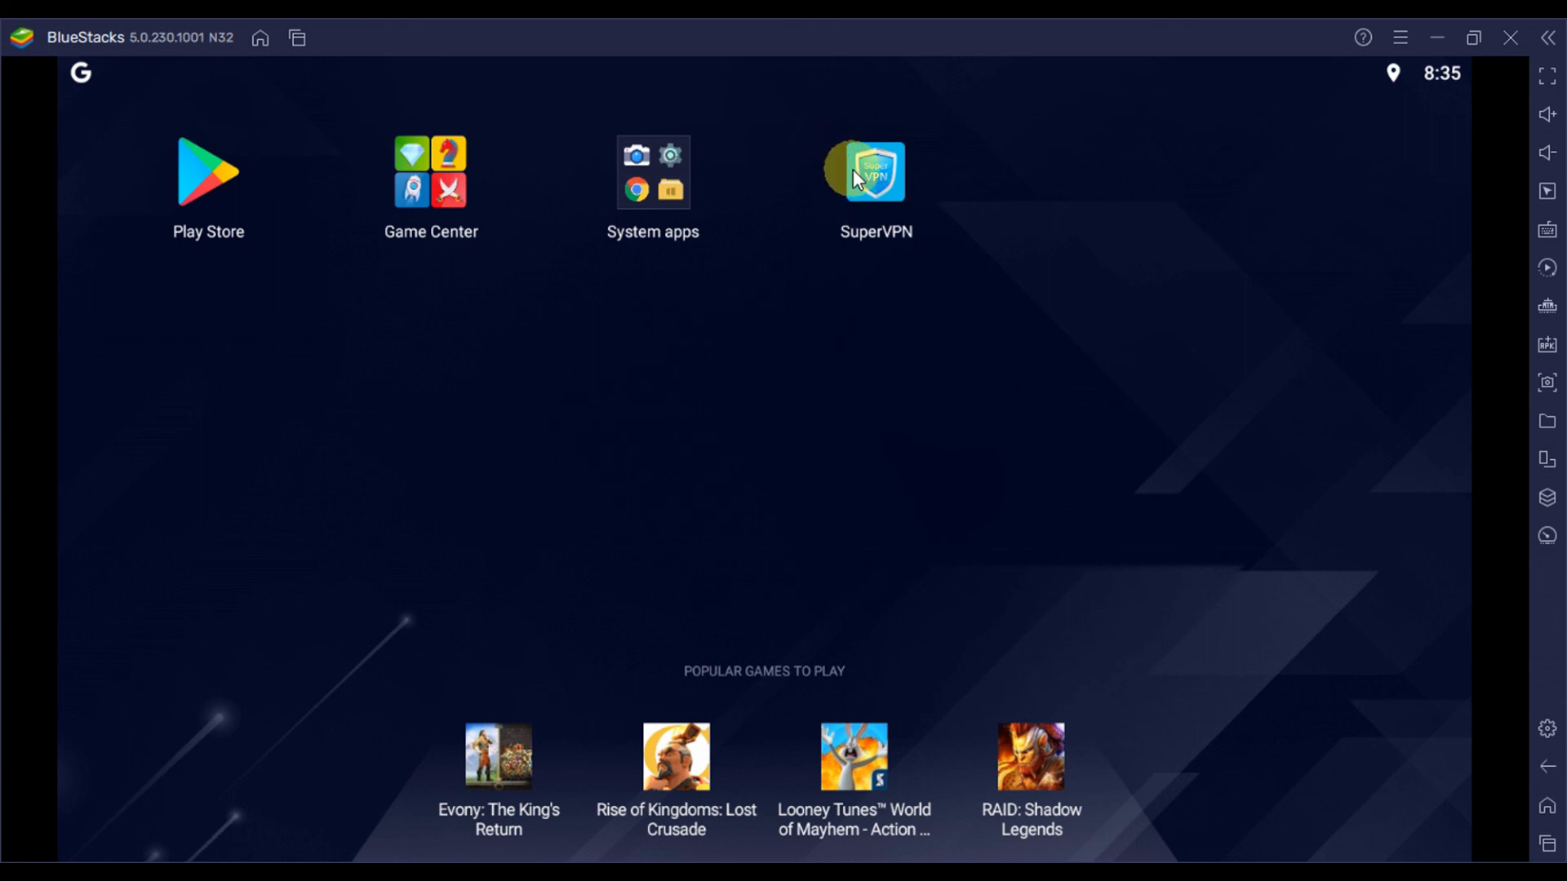
Start SuperVPN from its BlueStacks home screen icon
click(875, 170)
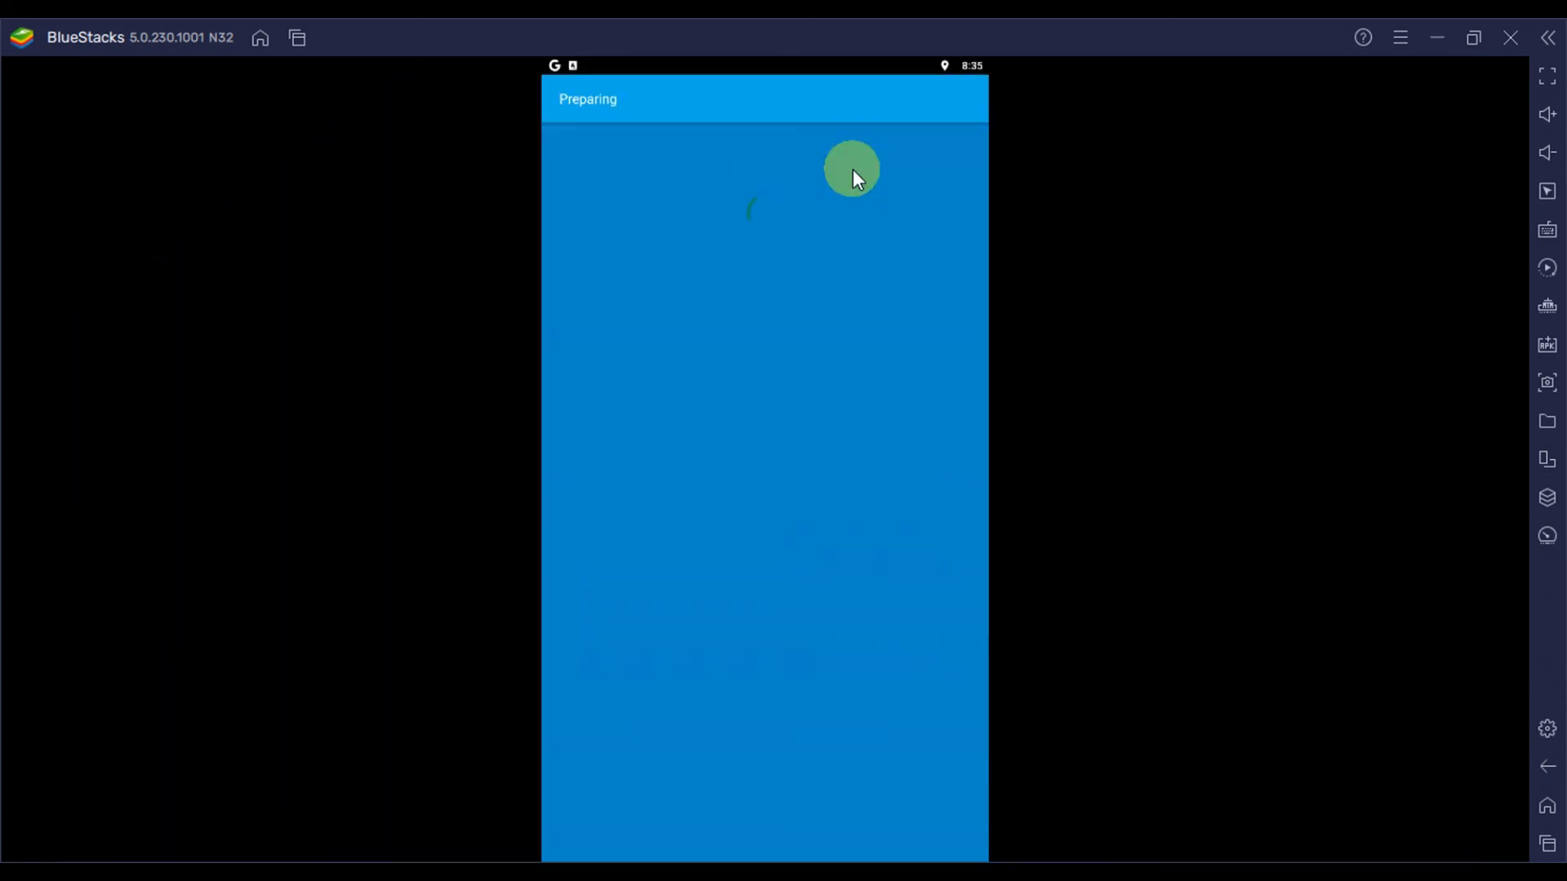